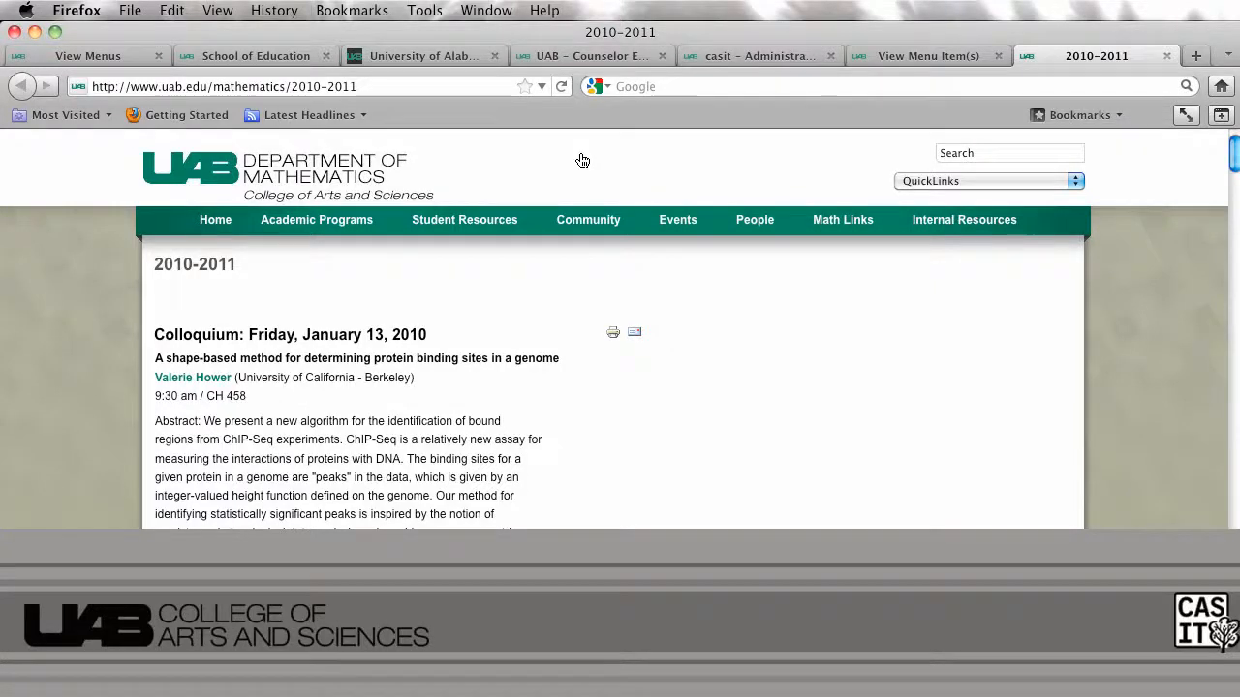
# Go to the site administration, view all Menus, and list the Colloquium Archive menu's year items
pyautogui.scroll(-3)
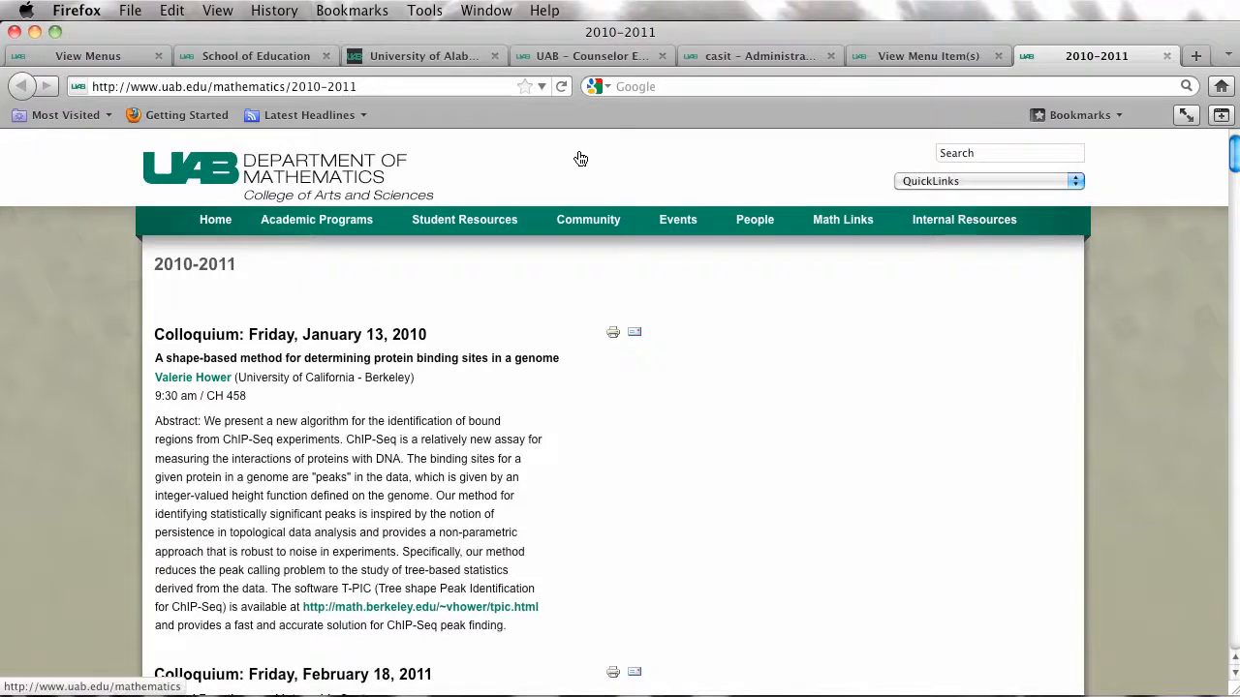
pyautogui.moveTo(4, 290)
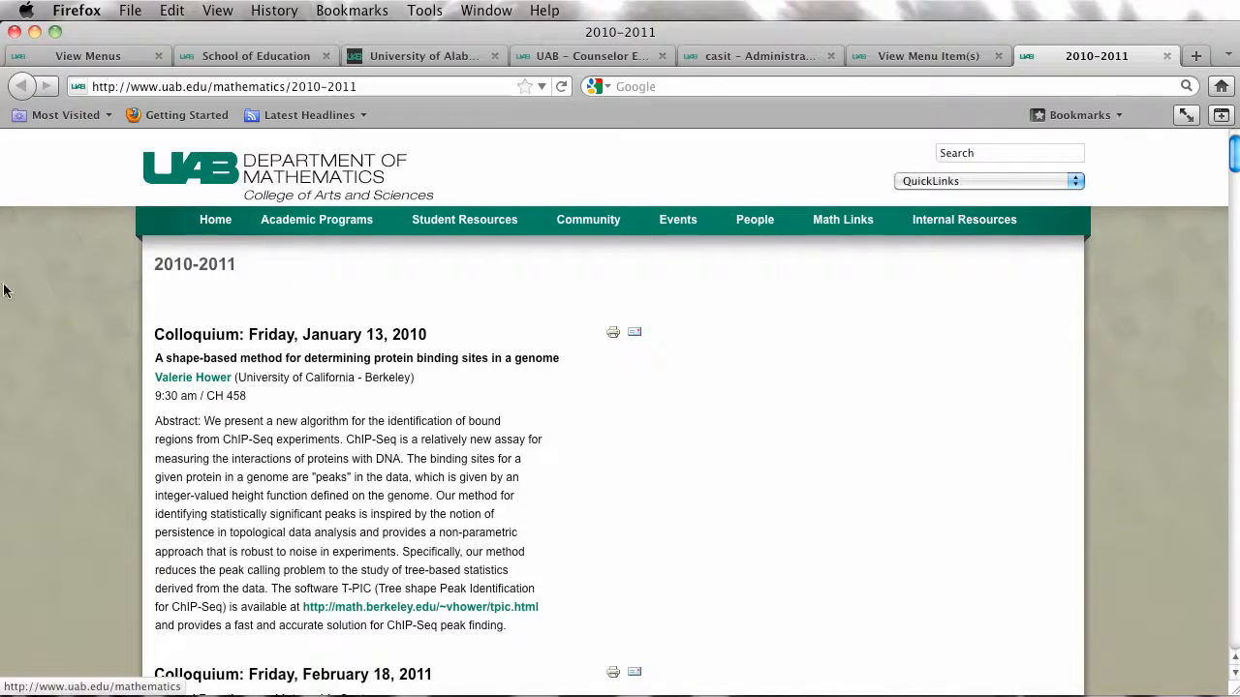
pyautogui.scroll(-3)
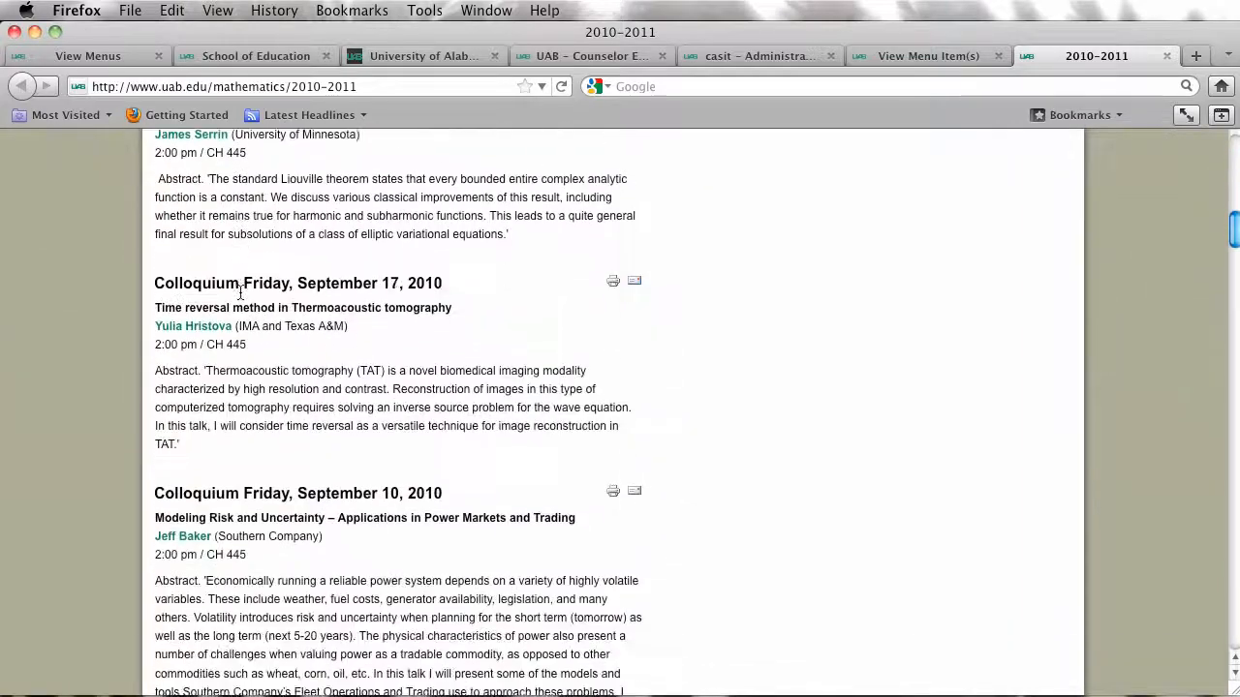
pyautogui.scroll(3)
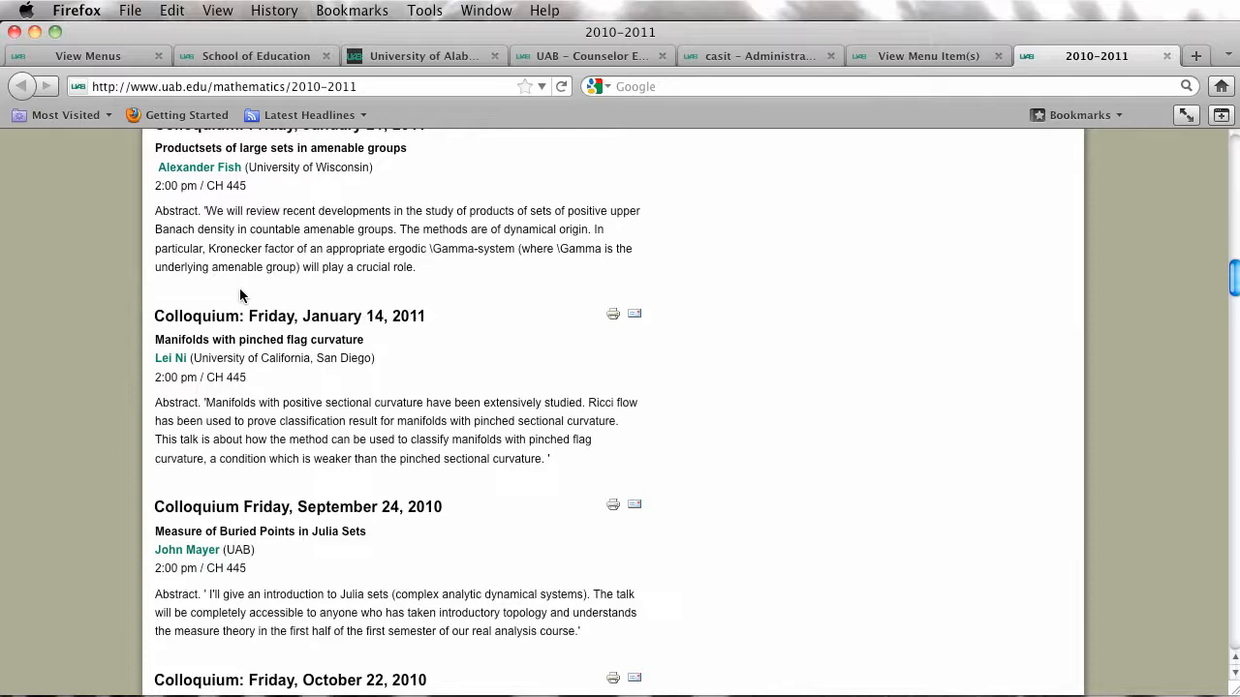
pyautogui.moveTo(237, 310)
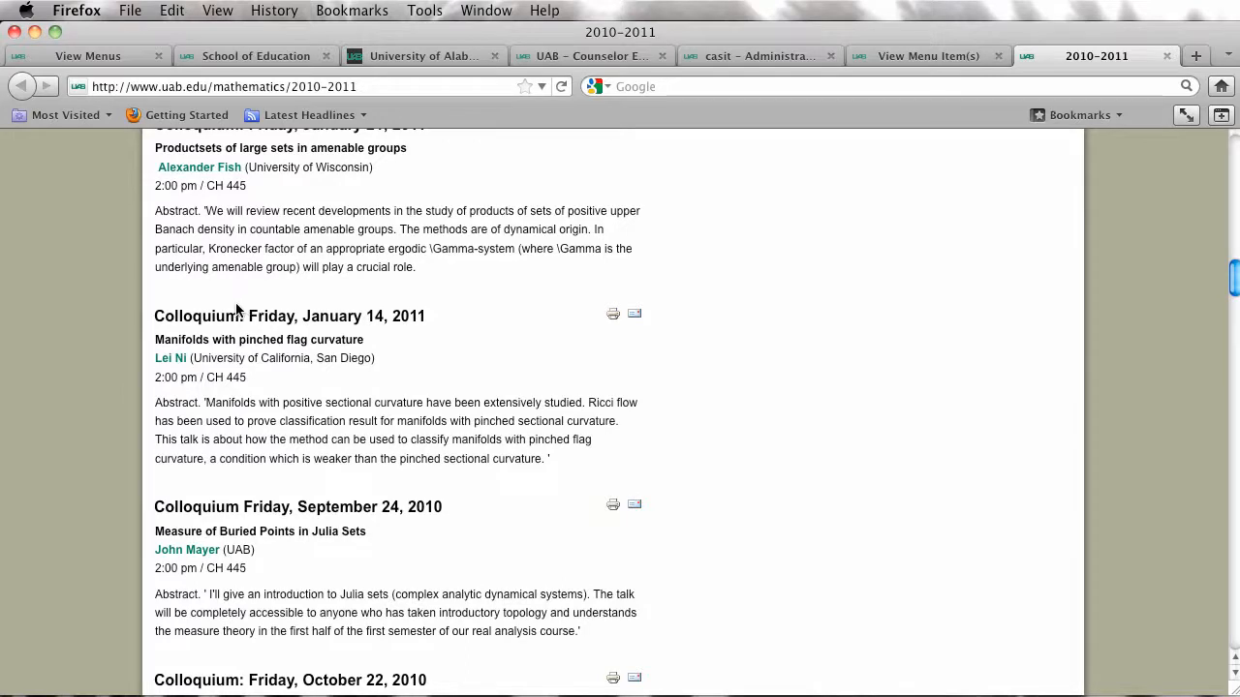
pyautogui.scroll(-3)
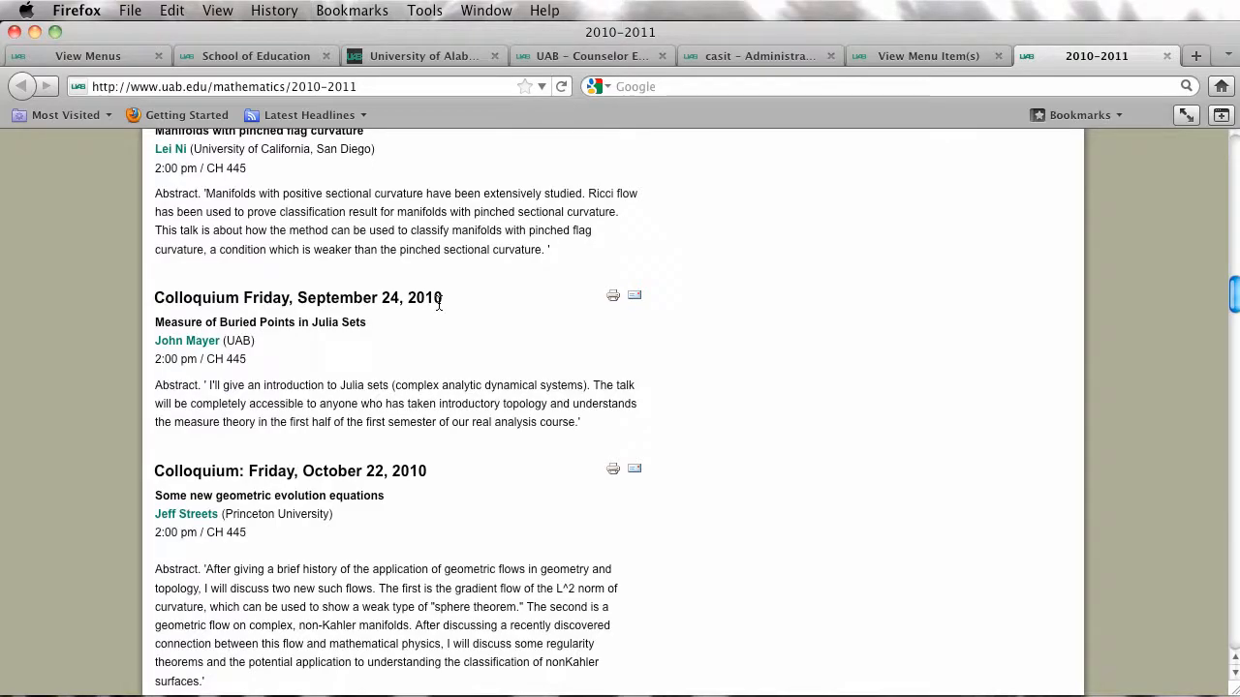
pyautogui.scroll(-3)
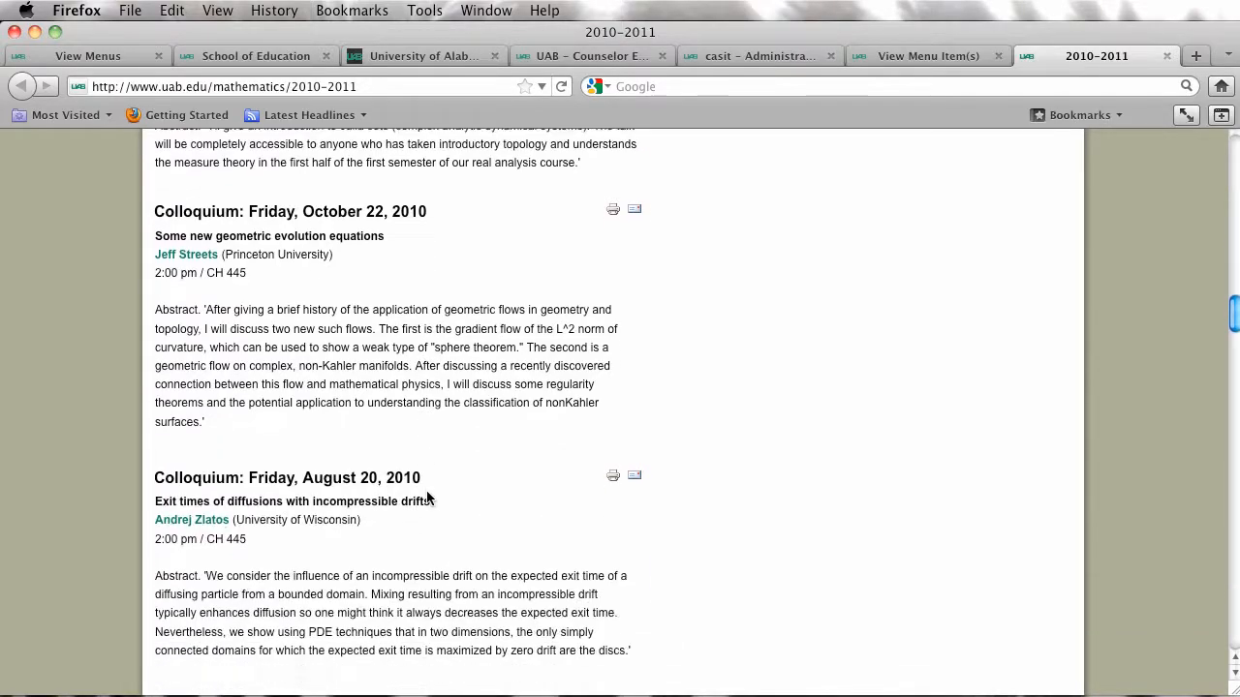
pyautogui.scroll(3)
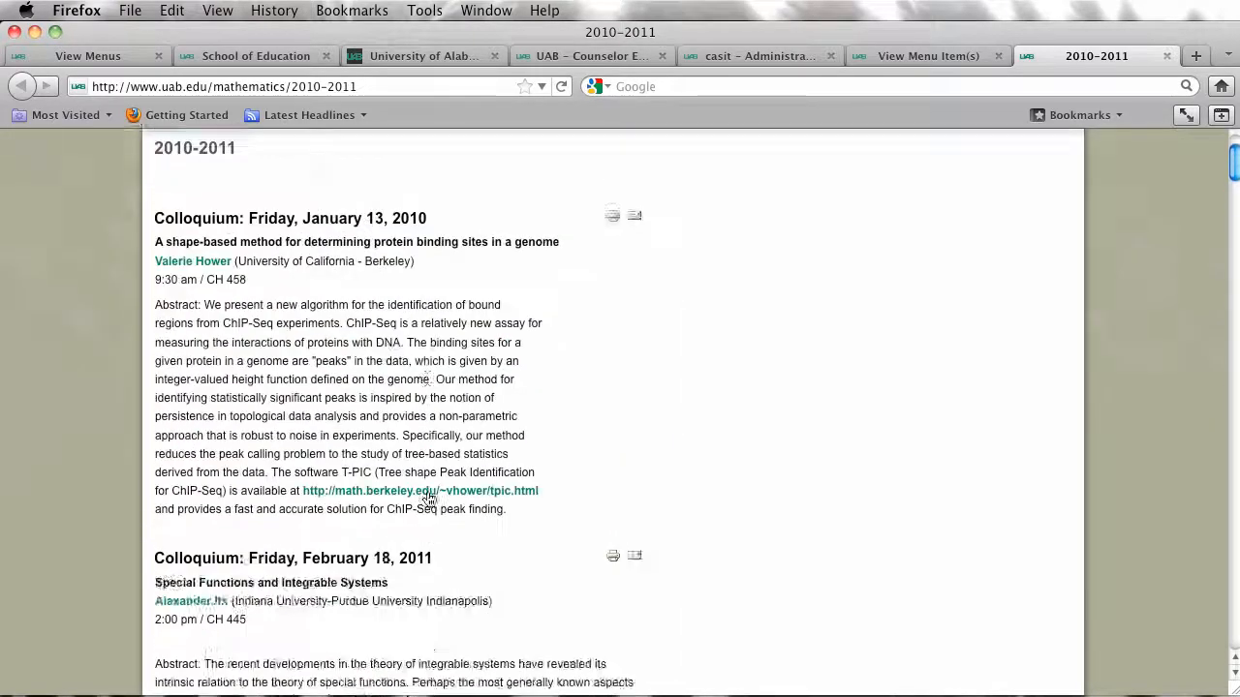
pyautogui.scroll(3)
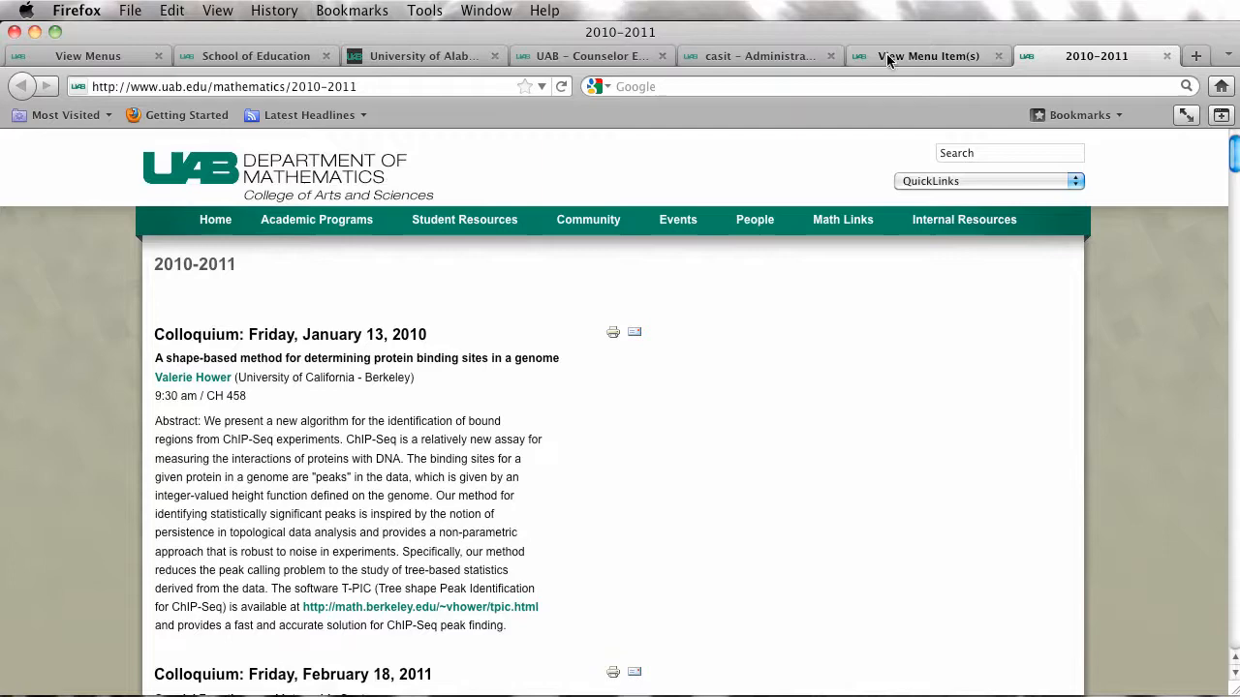
pyautogui.click(925, 54)
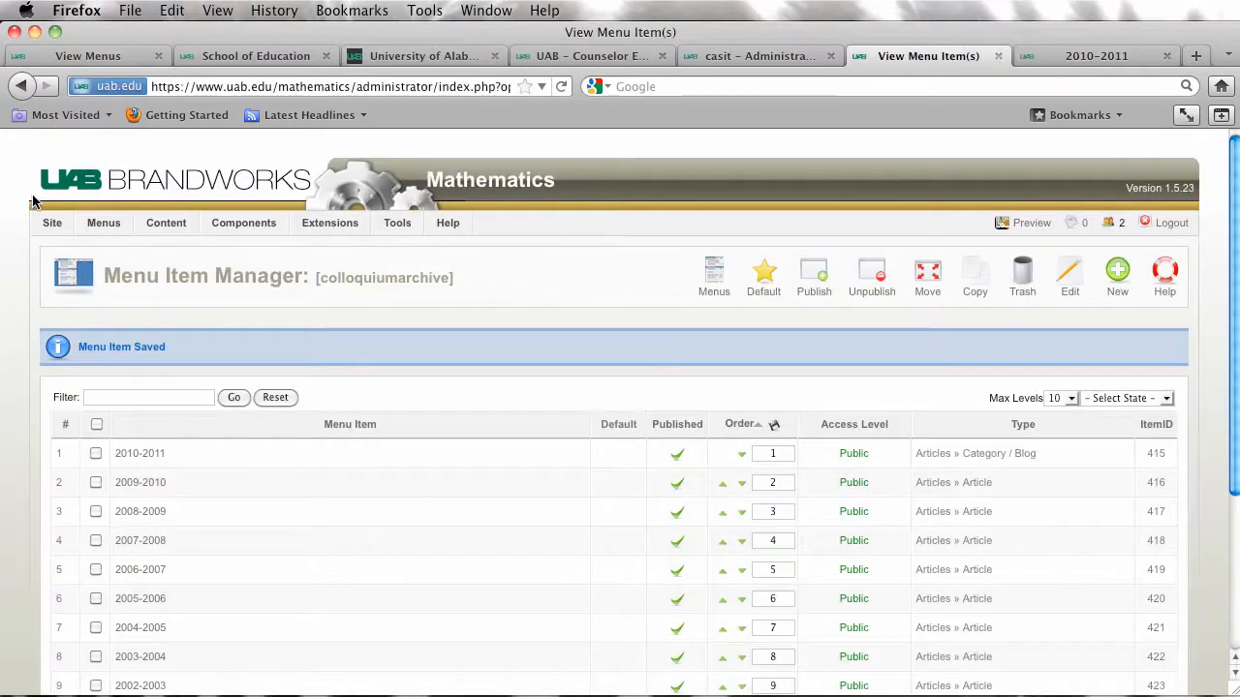
pyautogui.click(103, 223)
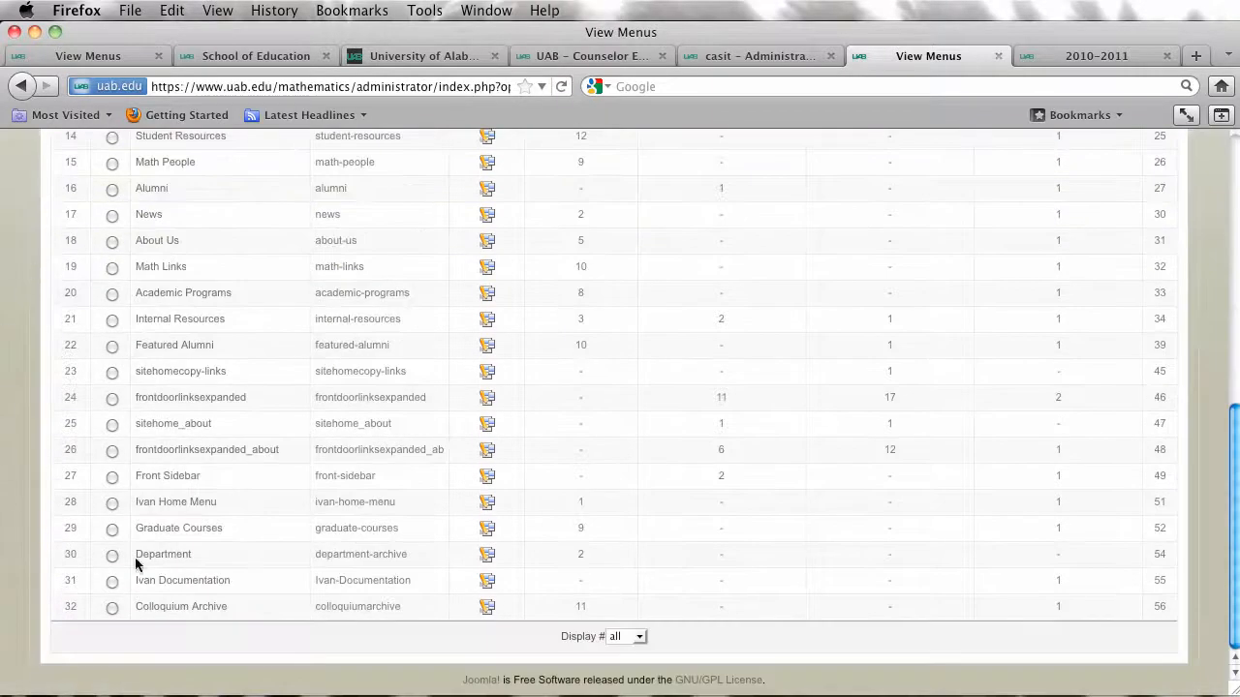
pyautogui.moveTo(488, 608)
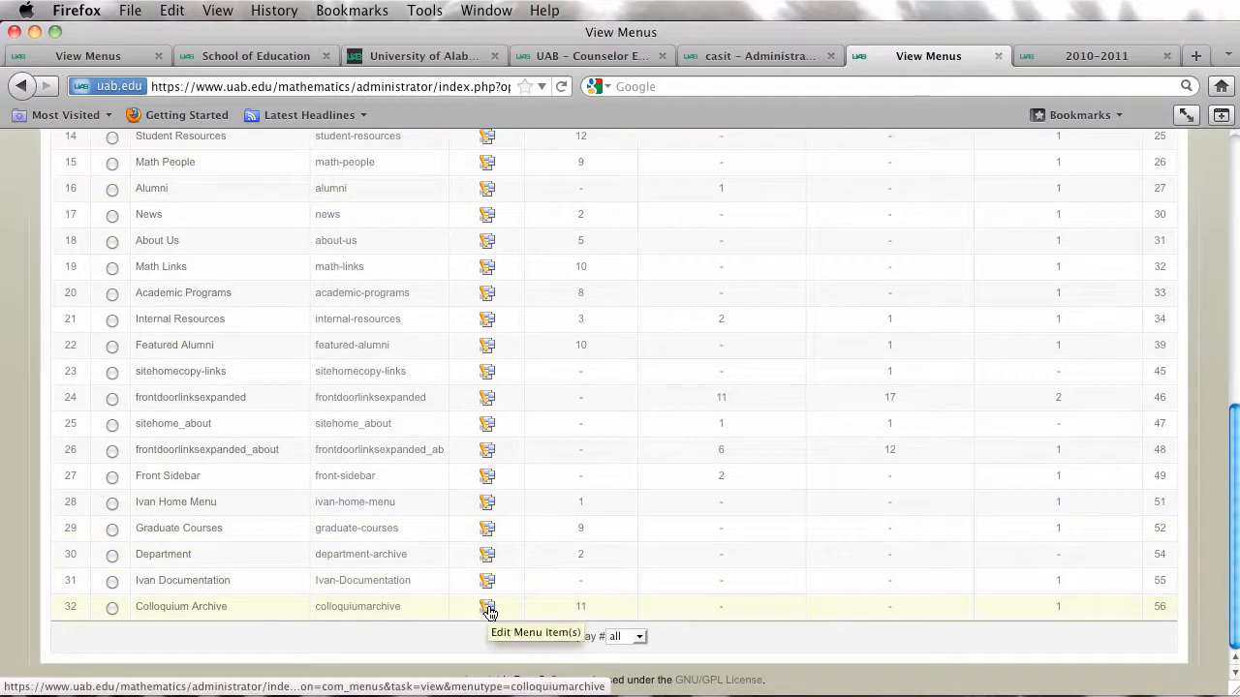
pyautogui.click(488, 606)
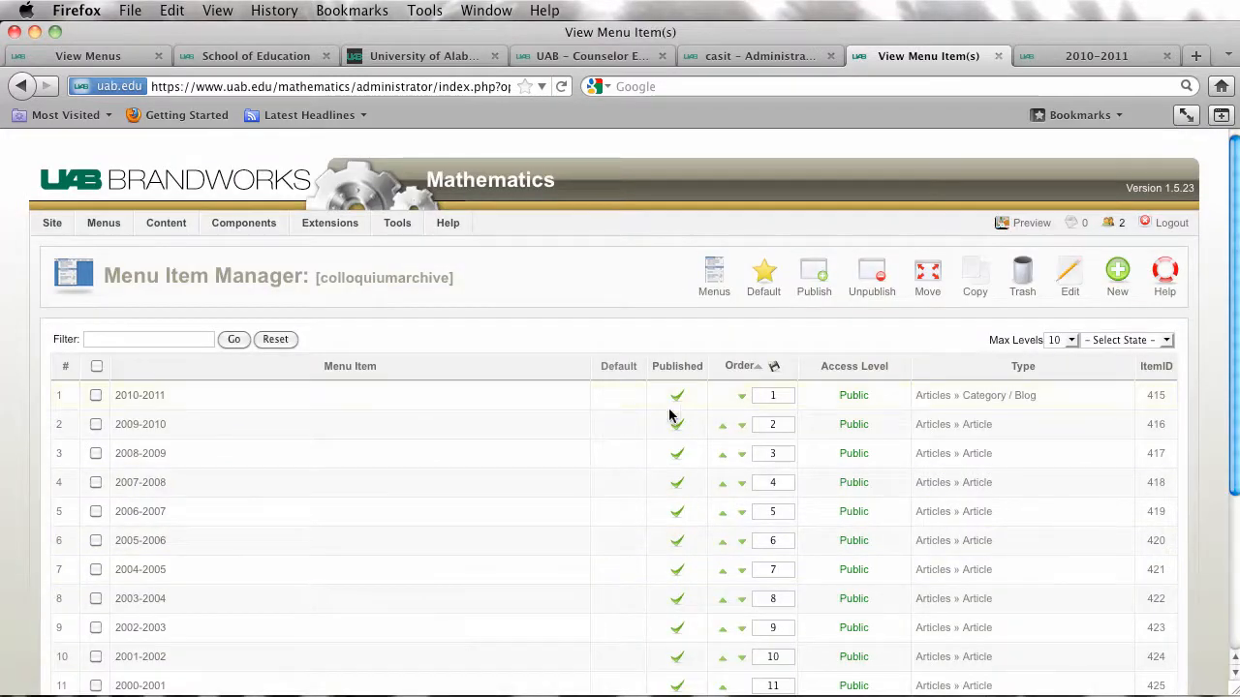
pyautogui.moveTo(140, 395)
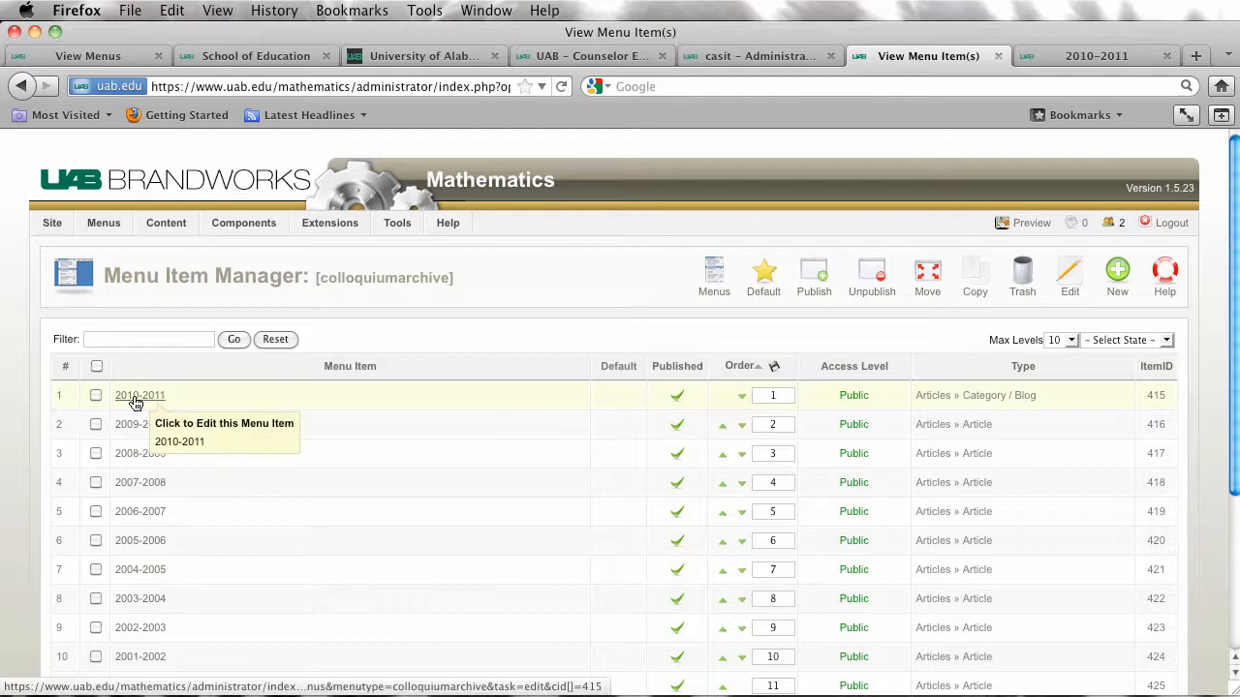
# Edit the 2010–2011 menu item and reveal its Parameters (Advanced)
pyautogui.click(139, 395)
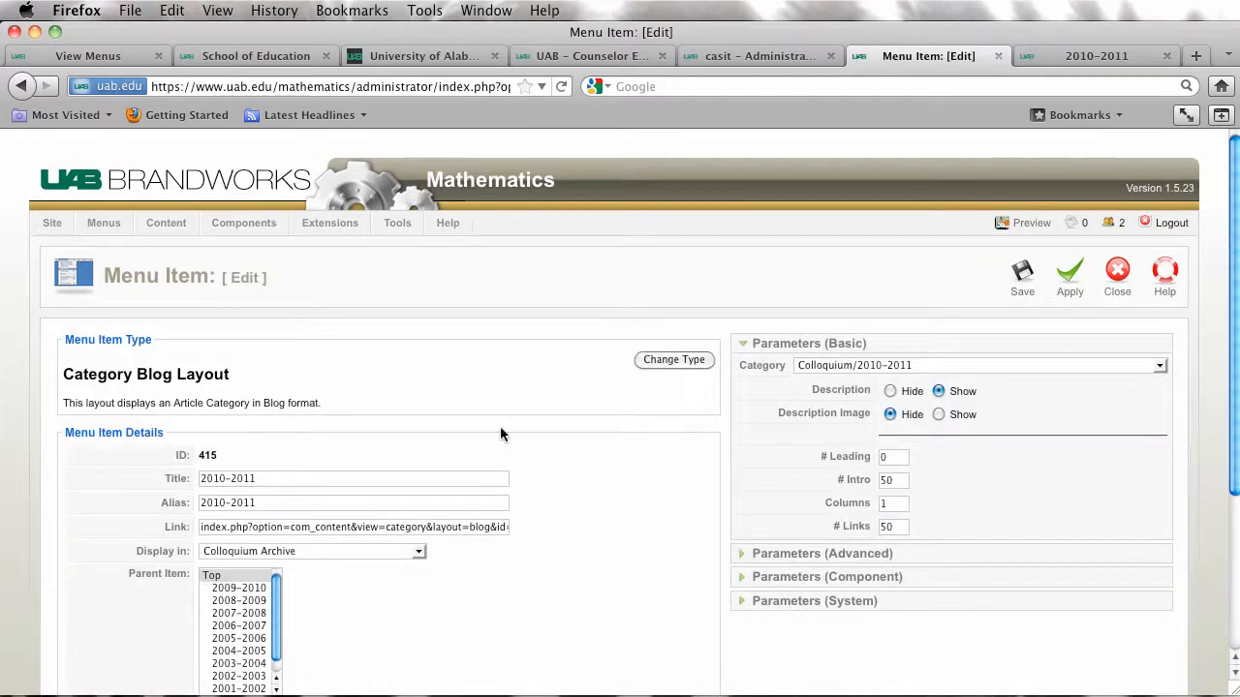
pyautogui.scroll(-3)
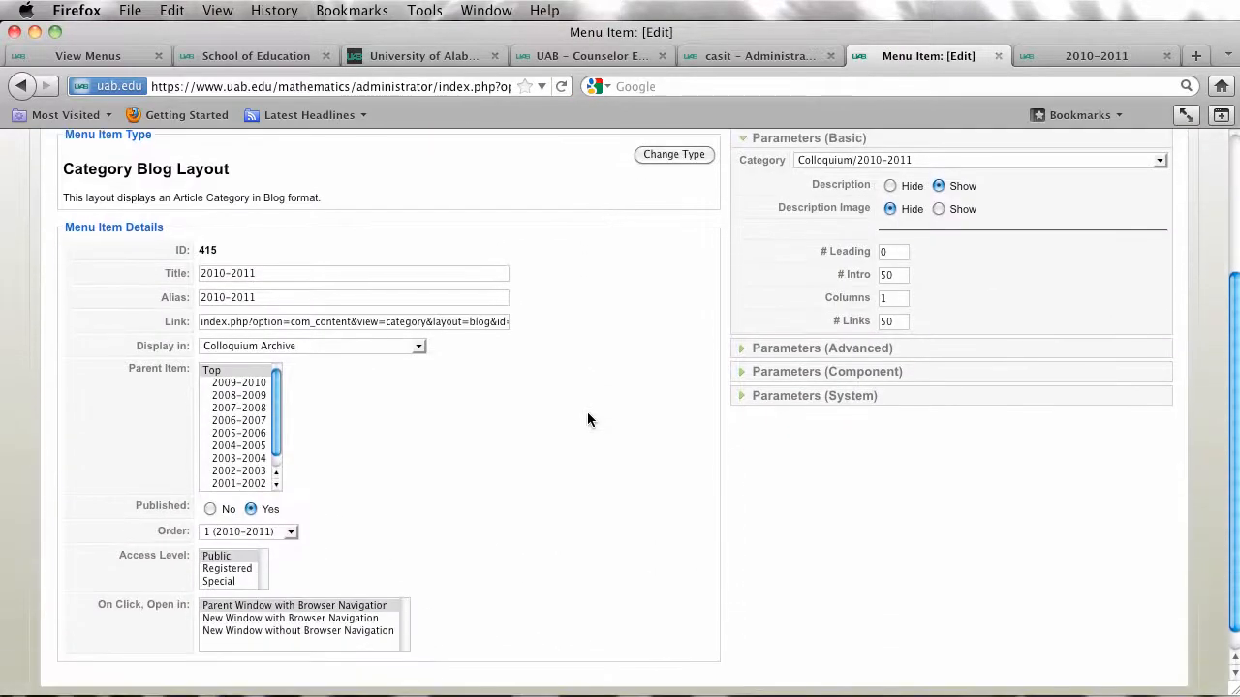
pyautogui.scroll(3)
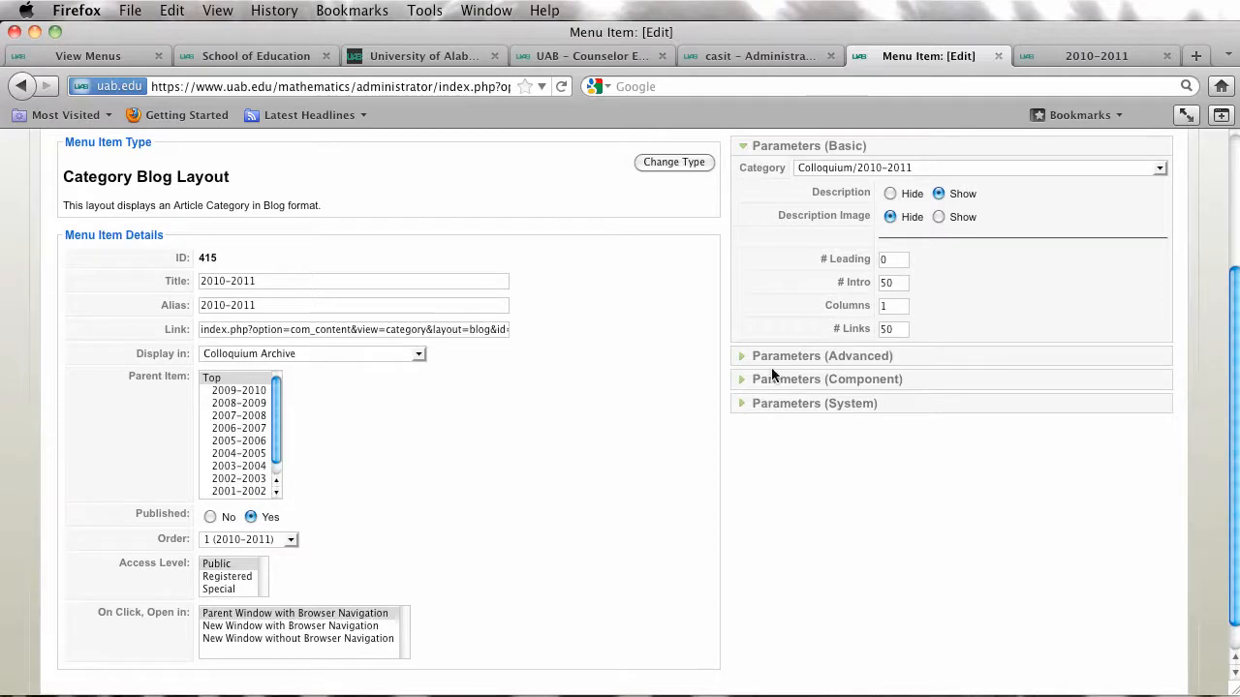
pyautogui.moveTo(770, 357)
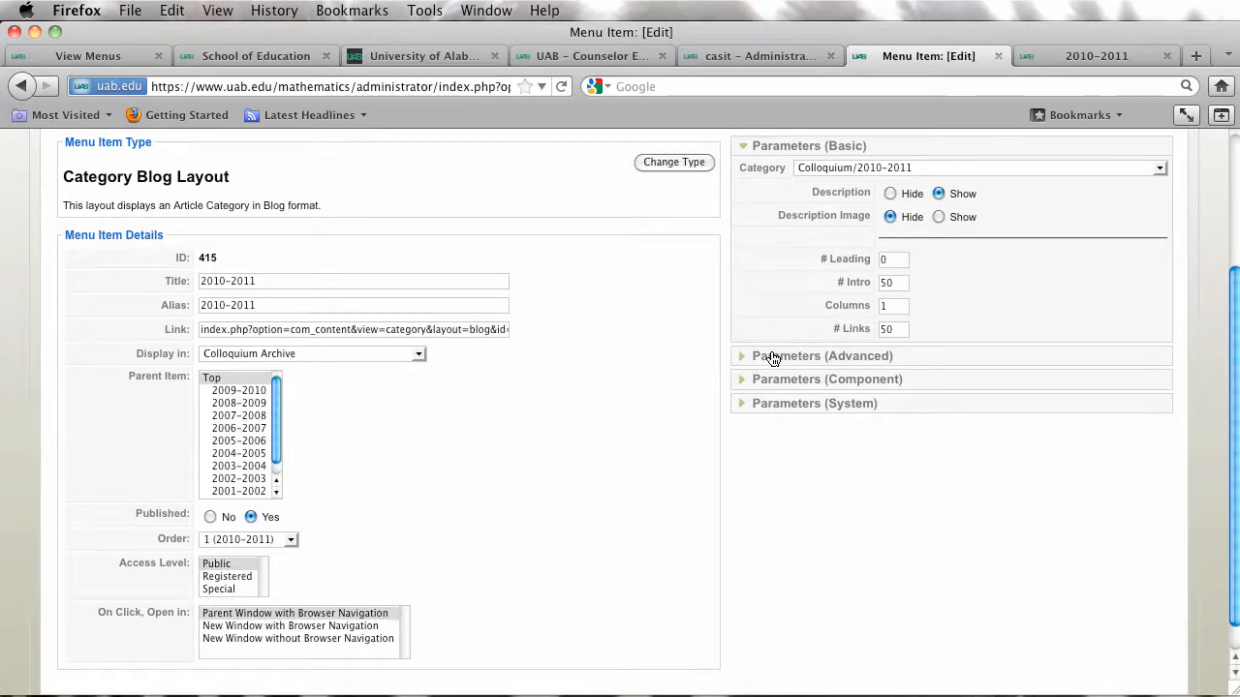
pyautogui.click(821, 357)
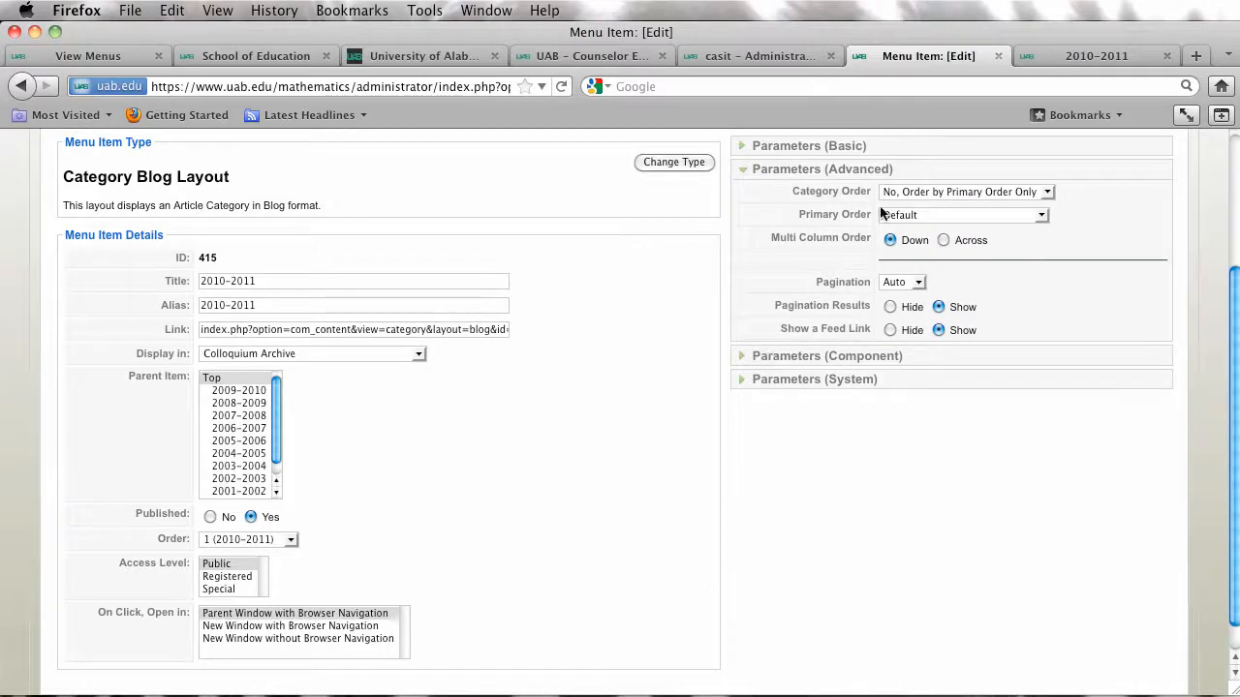
# Set Category Order and Primary Order to 'Order' and save the menu item
pyautogui.click(1046, 192)
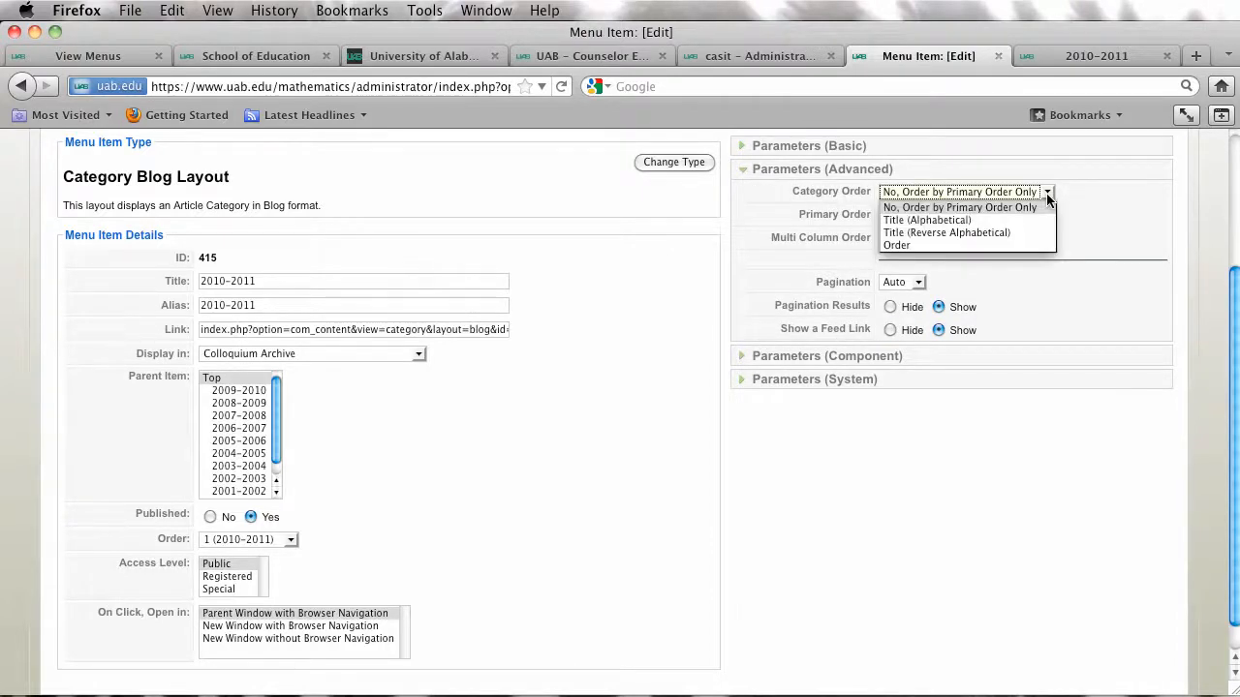
pyautogui.moveTo(895, 244)
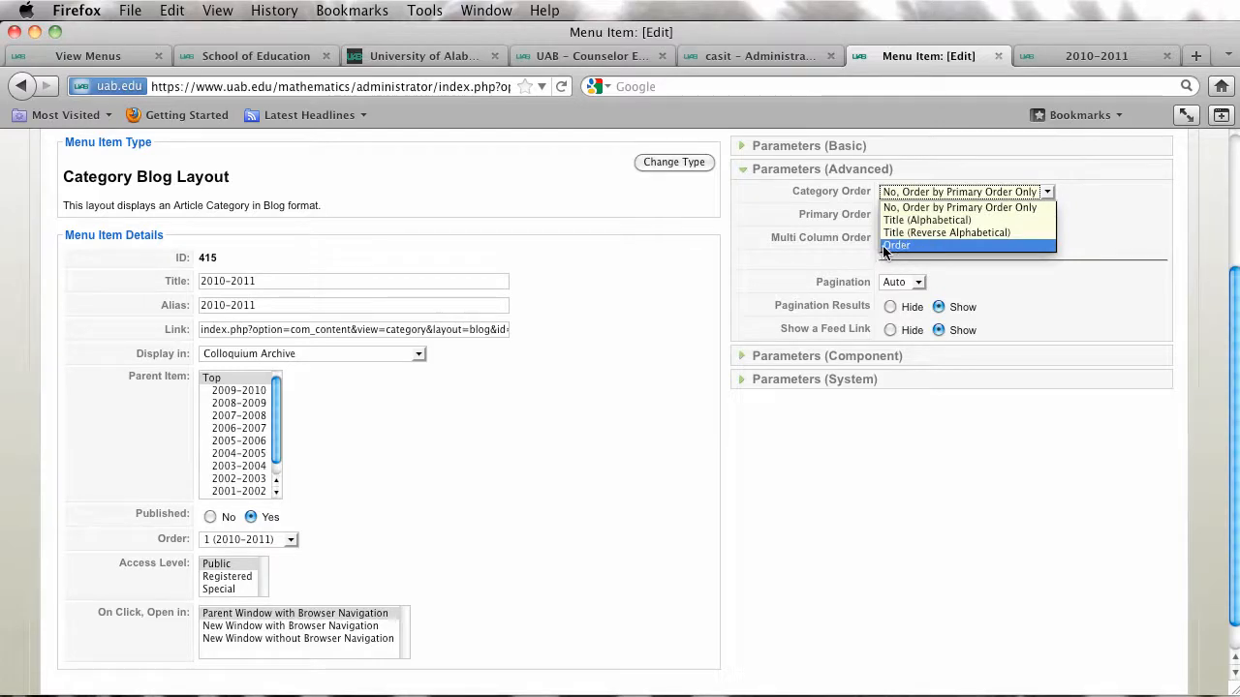
pyautogui.click(895, 244)
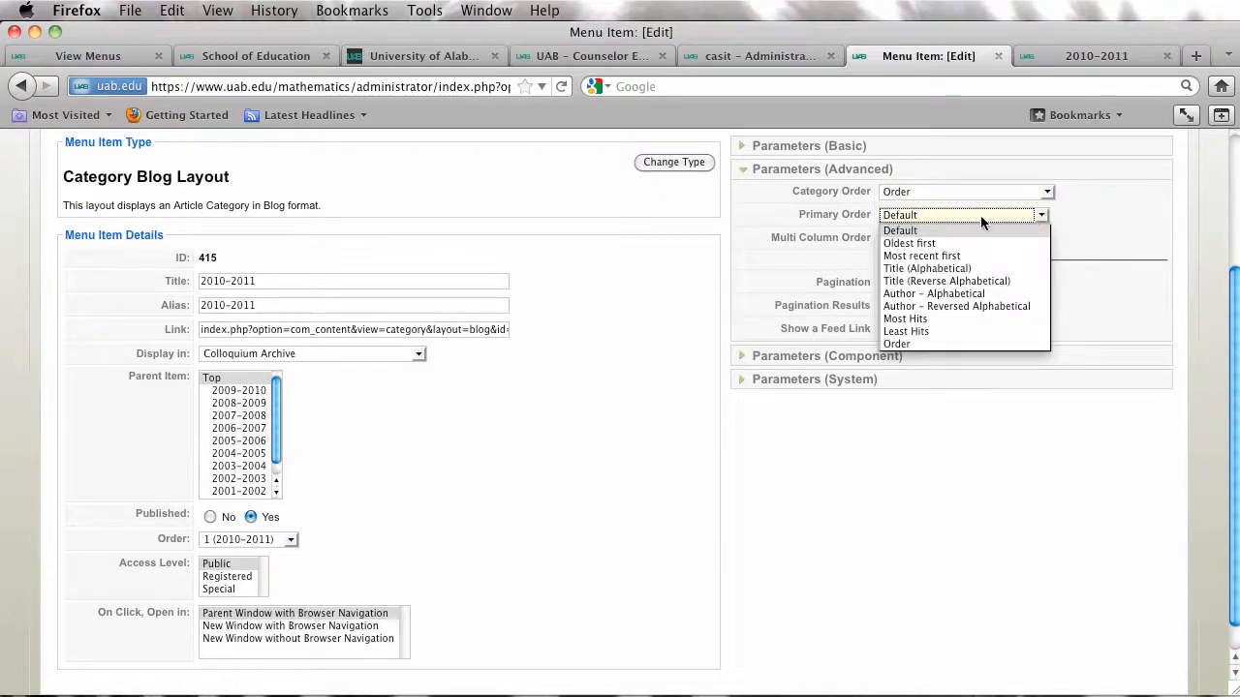
pyautogui.moveTo(894, 345)
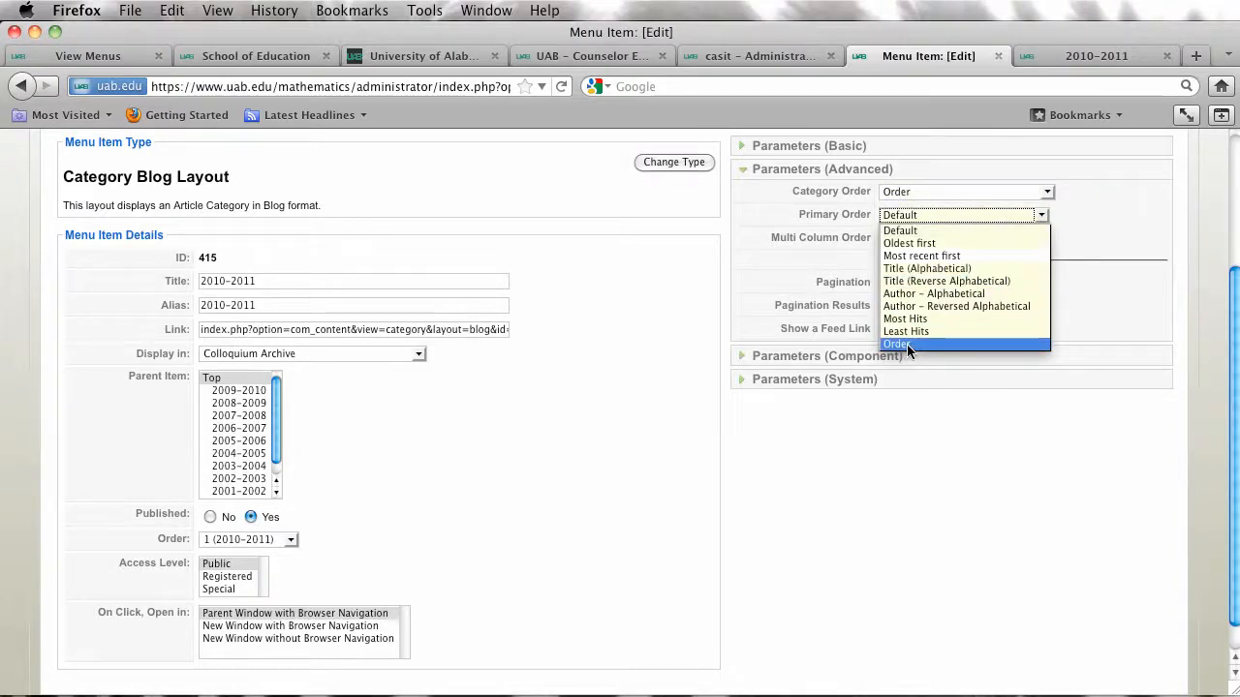
pyautogui.click(894, 345)
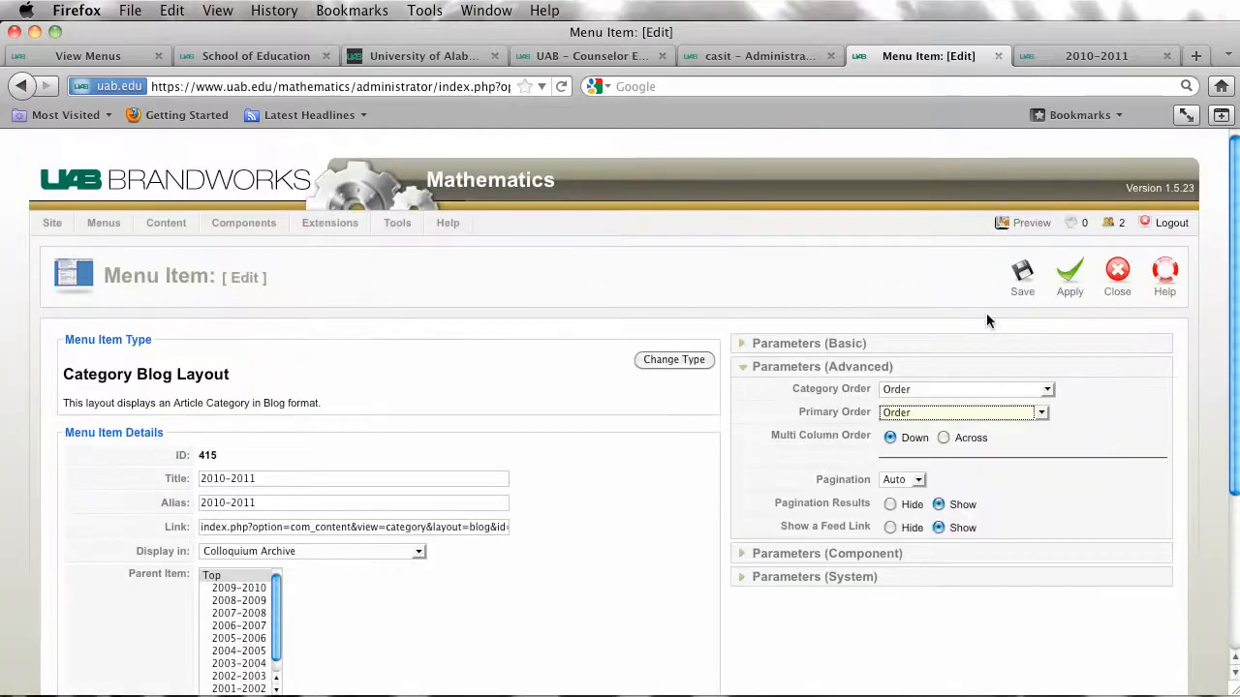
pyautogui.click(1022, 275)
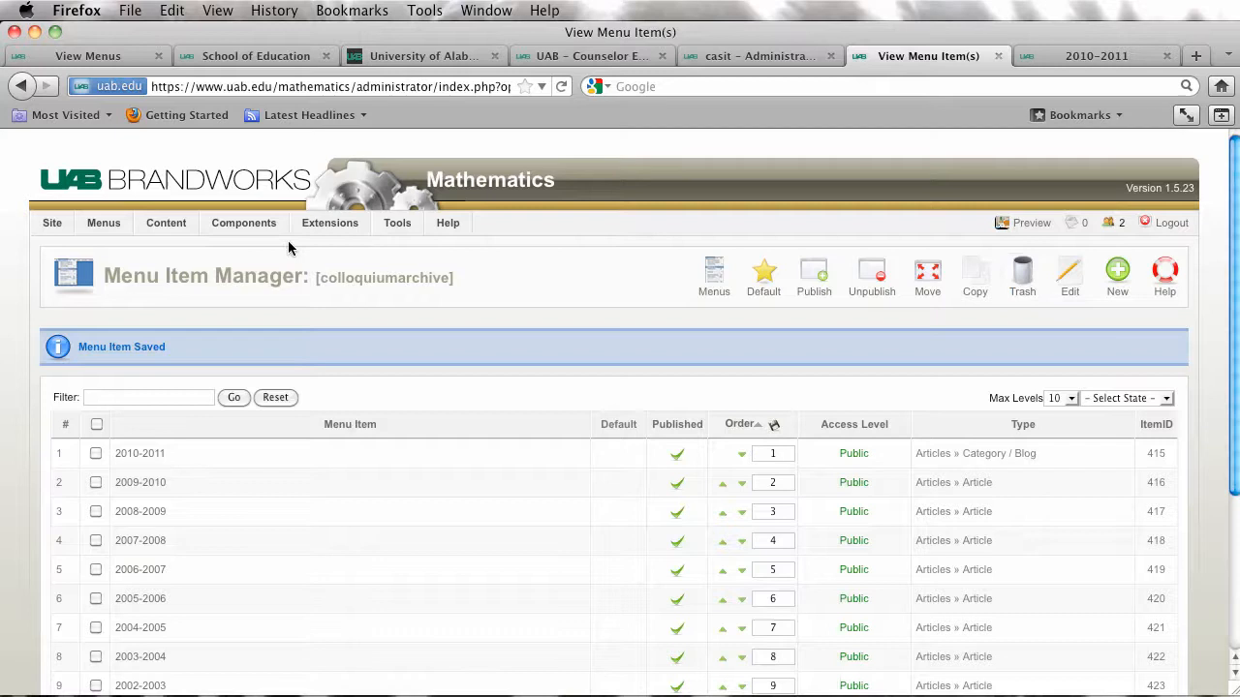
# Filter the Article Manager to the Colloquium section and 2010–2011 category
pyautogui.click(166, 222)
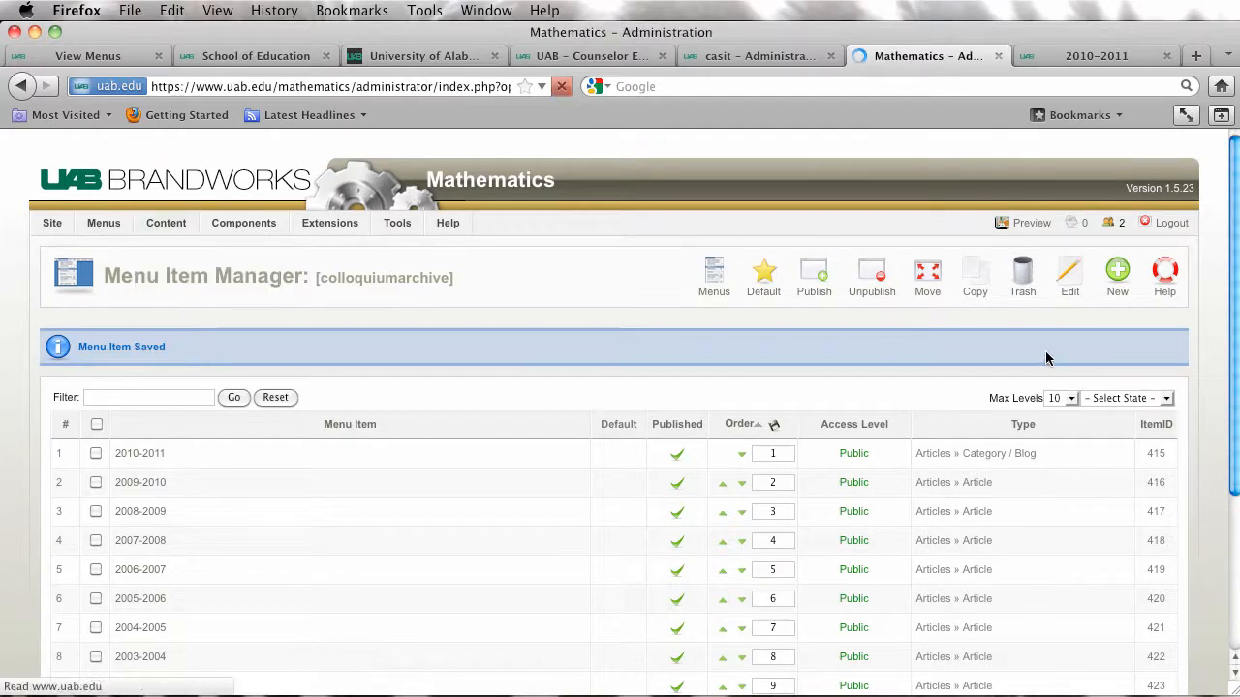
pyautogui.click(167, 223)
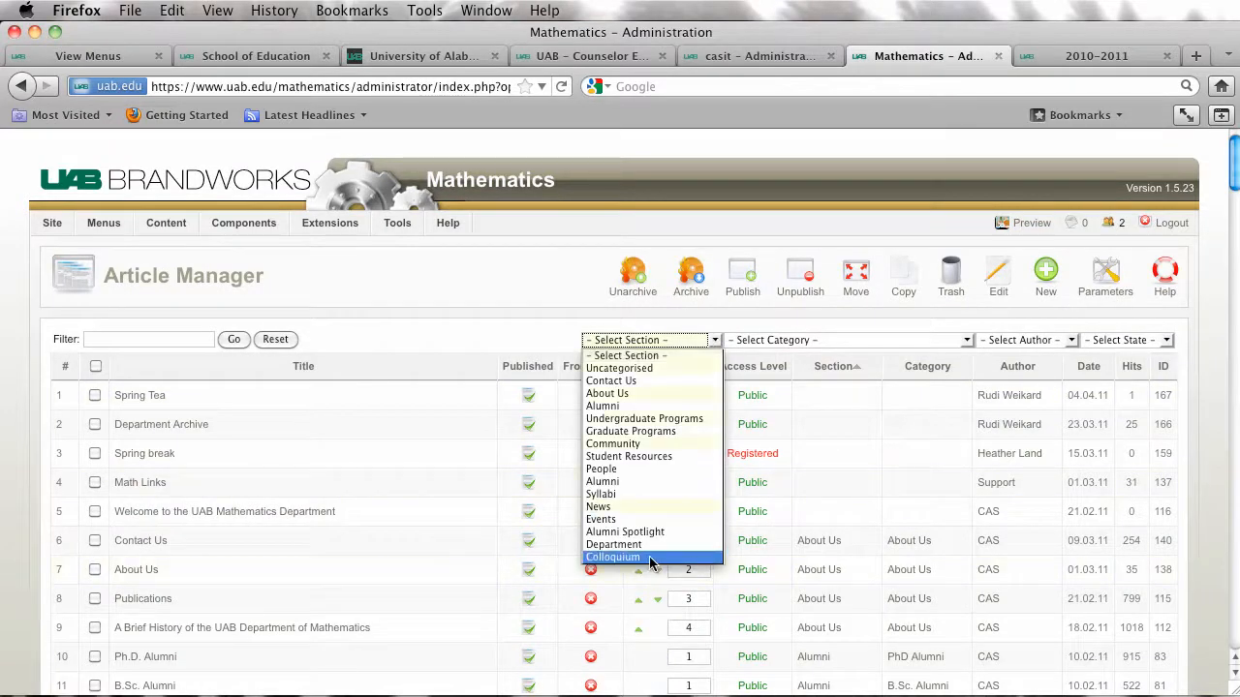
pyautogui.click(612, 558)
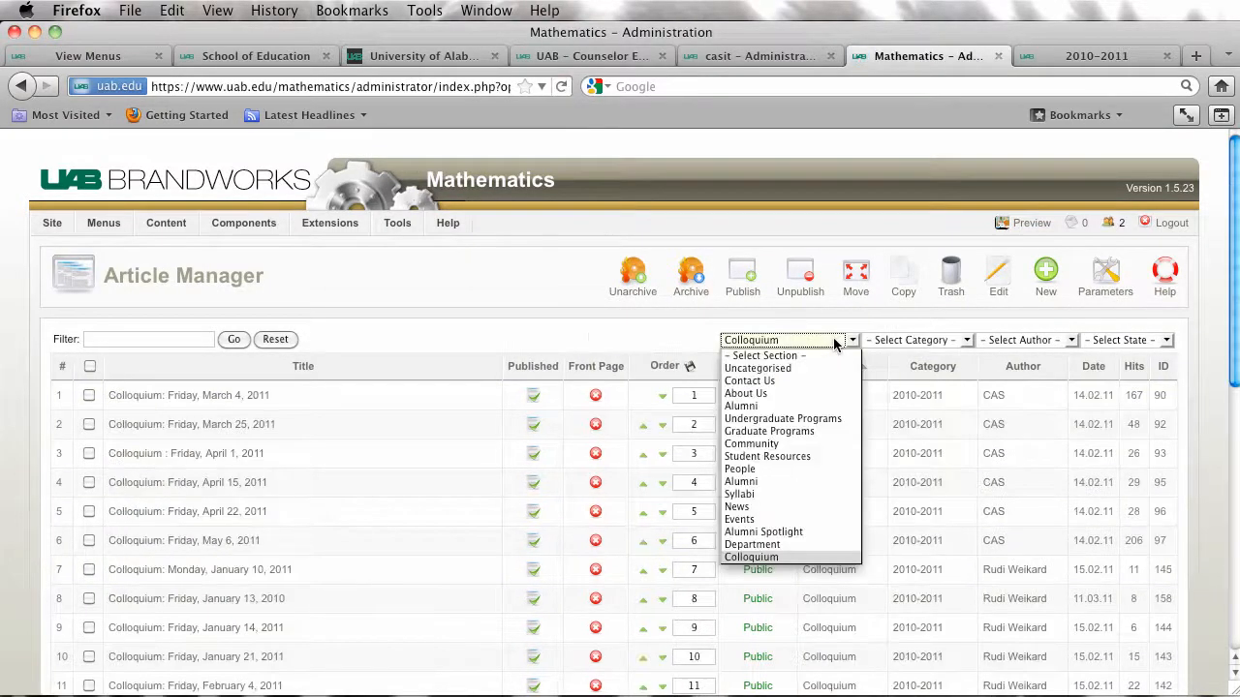
pyautogui.click(914, 341)
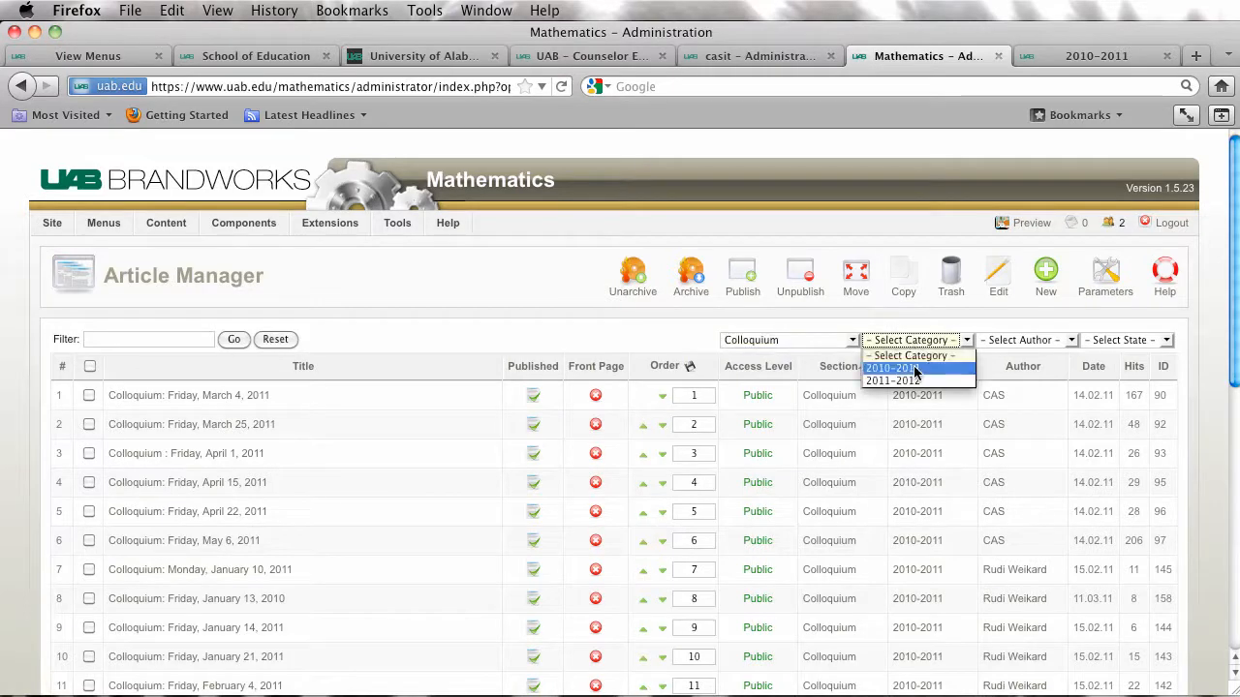
pyautogui.click(891, 368)
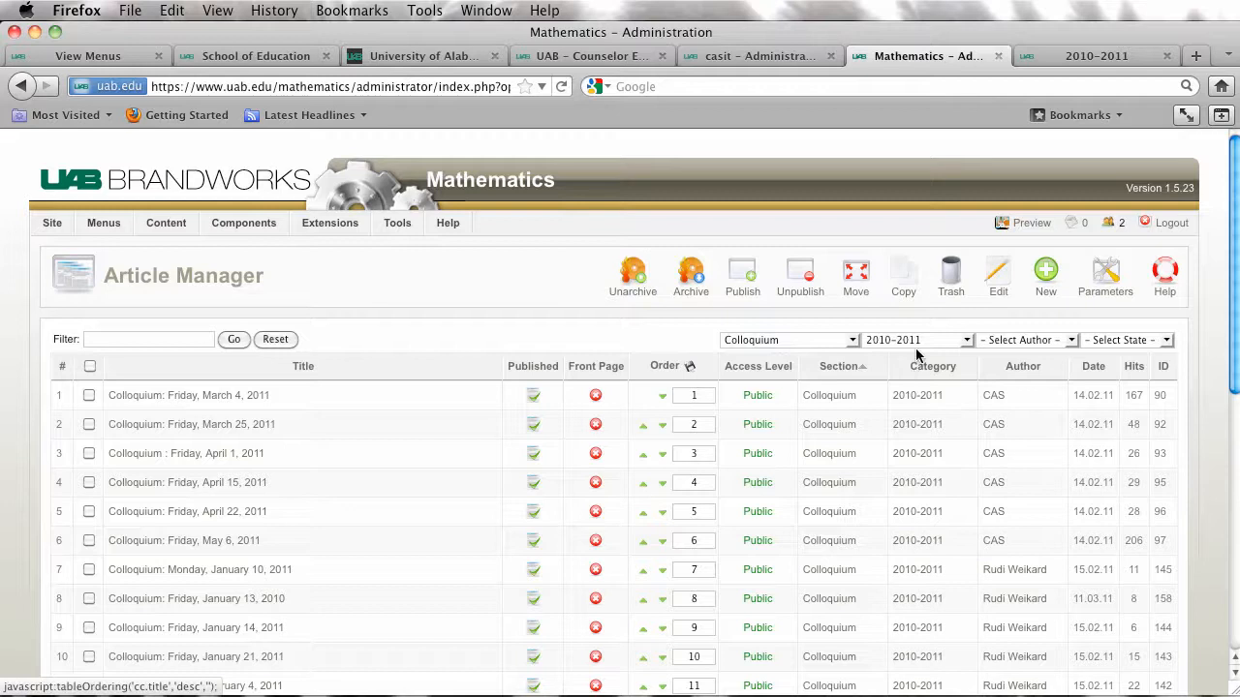
pyautogui.moveTo(358, 326)
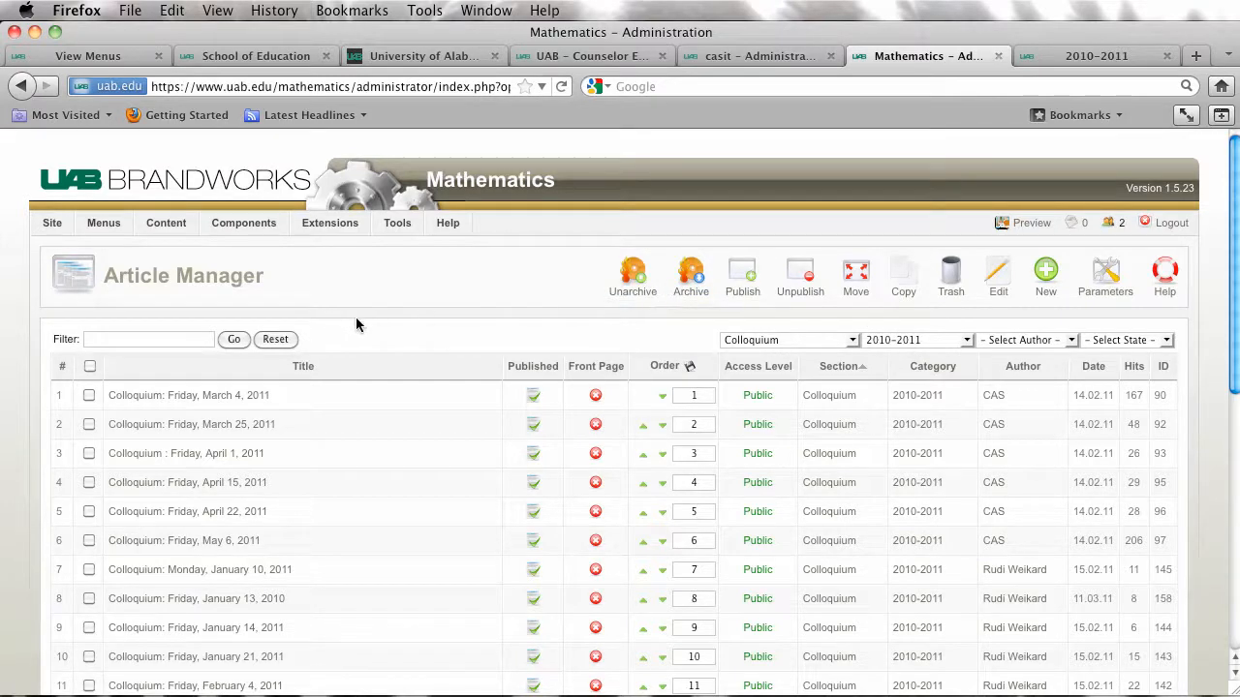
pyautogui.moveTo(674, 424)
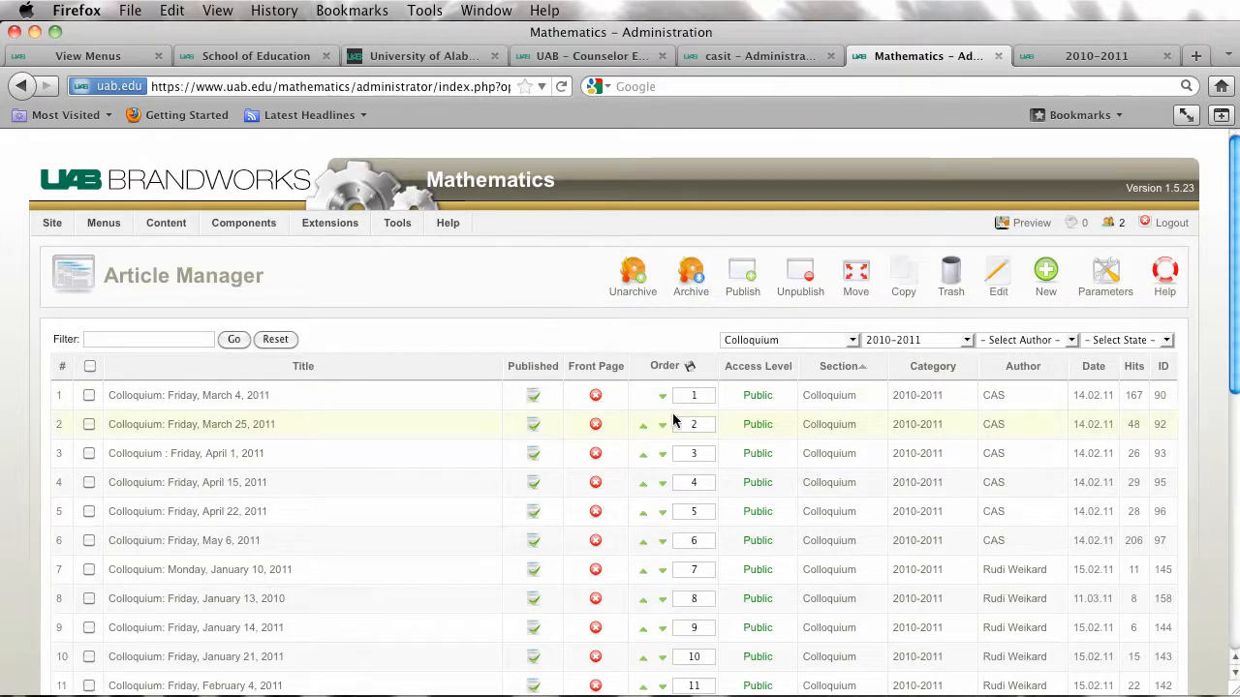
pyautogui.click(694, 395)
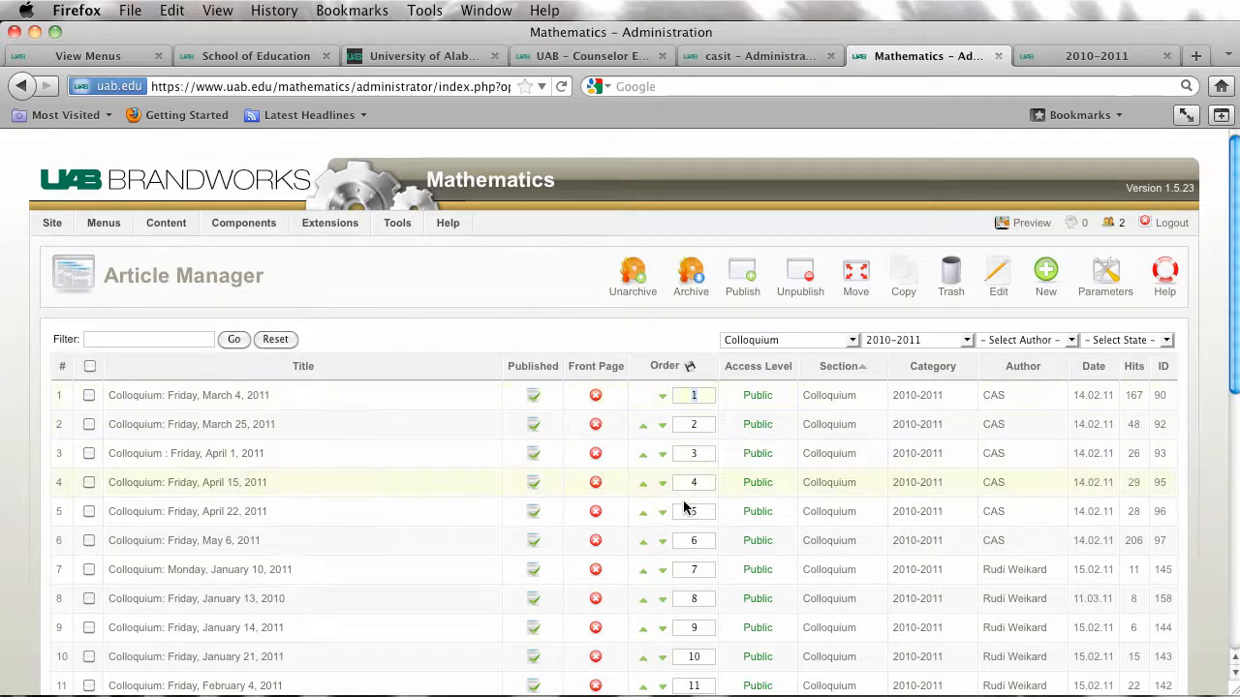
# Enter new chronological Order numbers for the January 10 article and the others
pyautogui.scroll(-3)
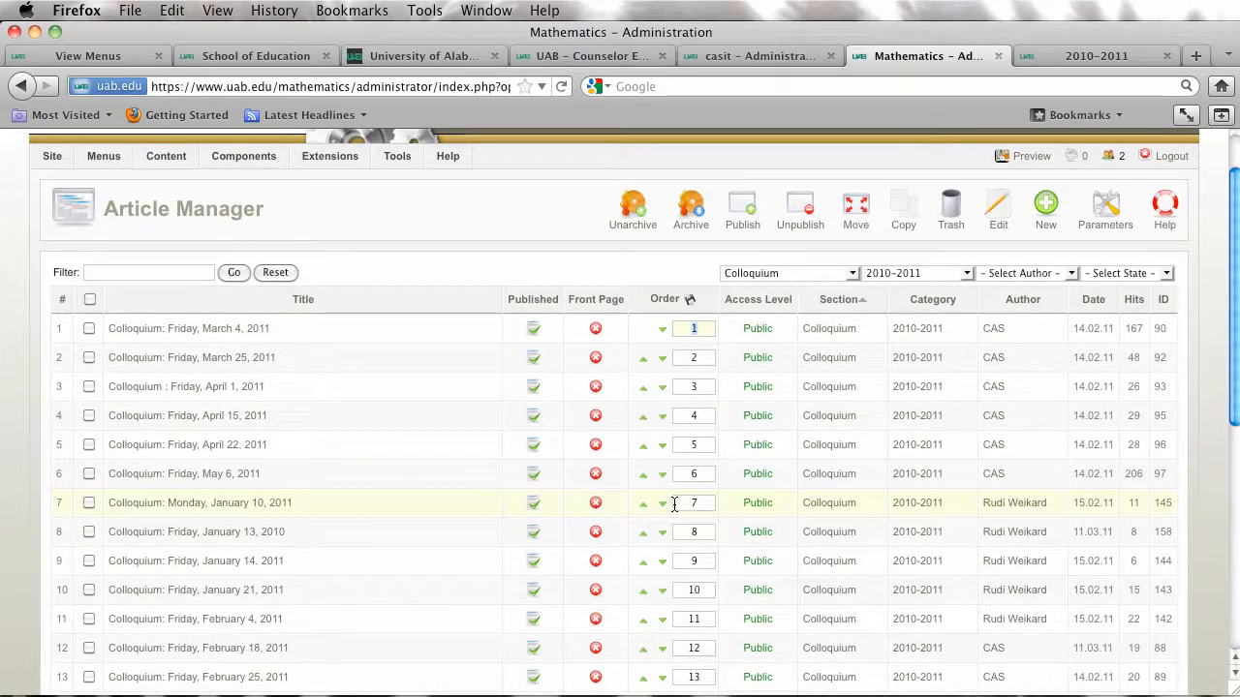
pyautogui.moveTo(682, 388)
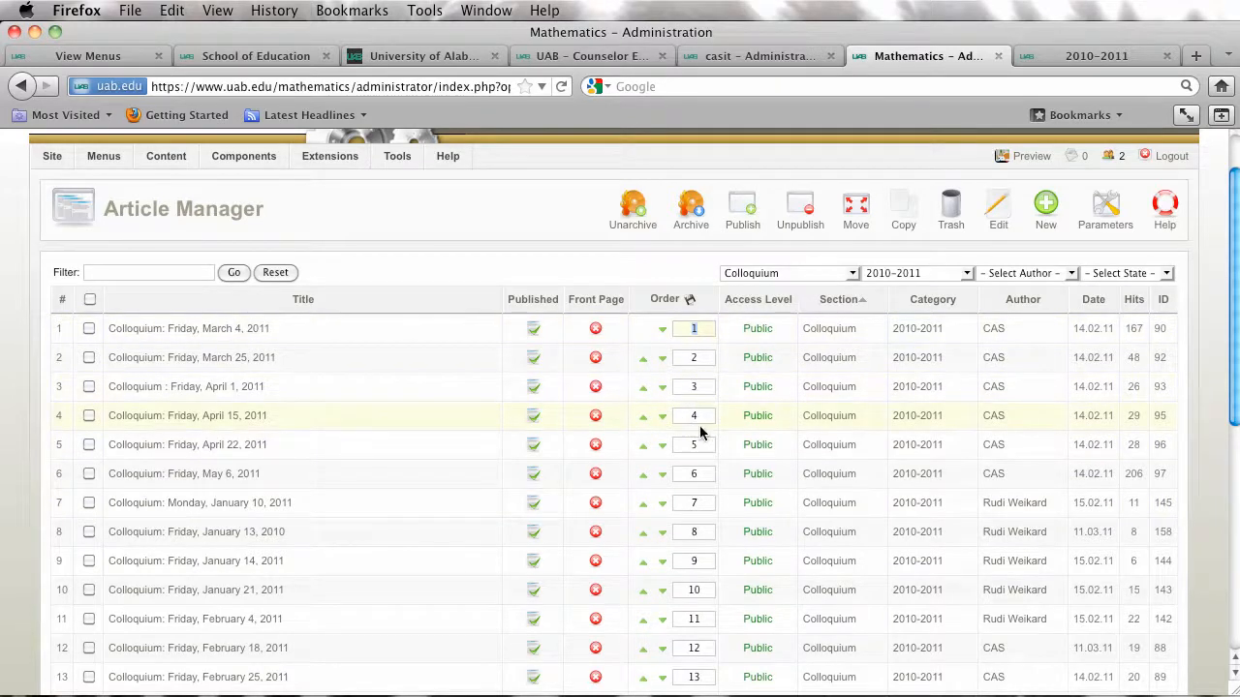
pyautogui.scroll(-3)
pyautogui.write('1')
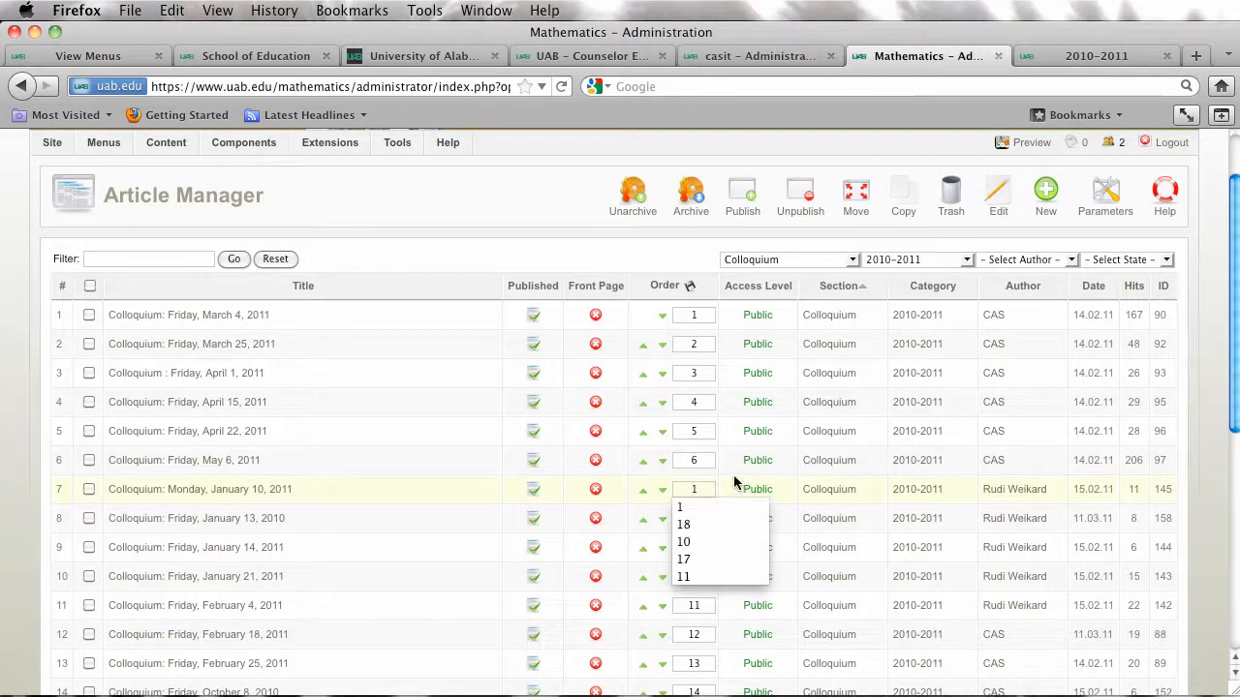
pyautogui.click(682, 523)
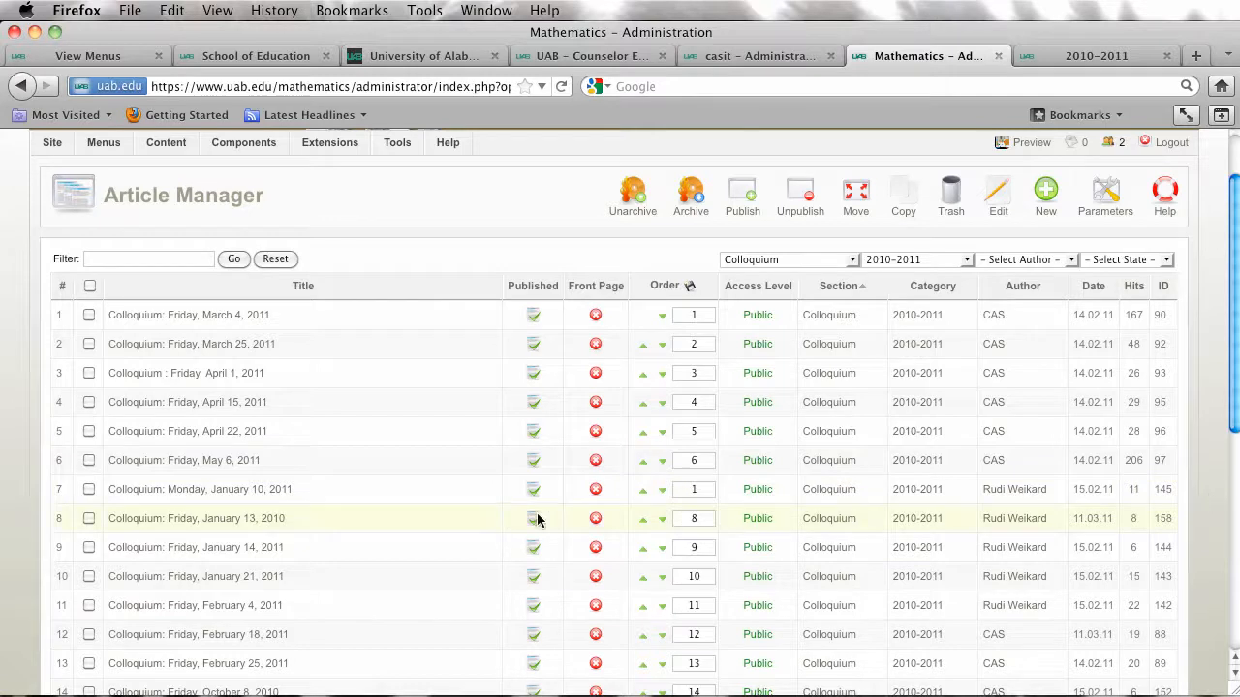
pyautogui.moveTo(720, 519)
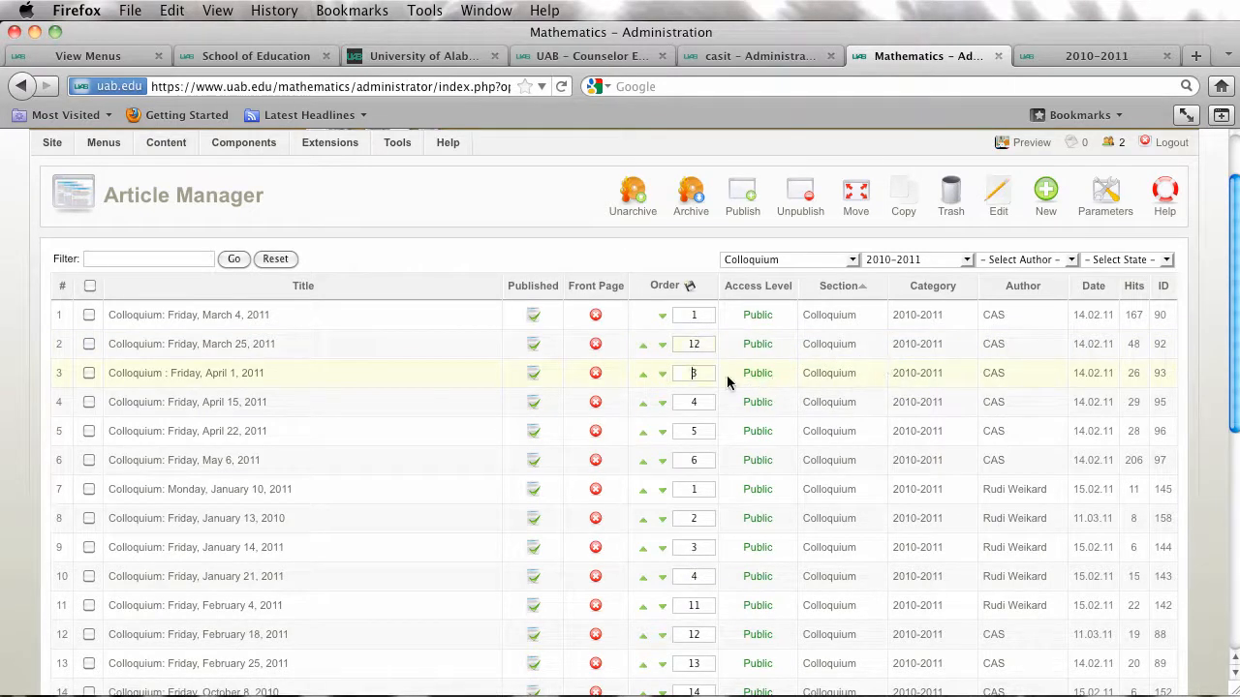
pyautogui.click(693, 400)
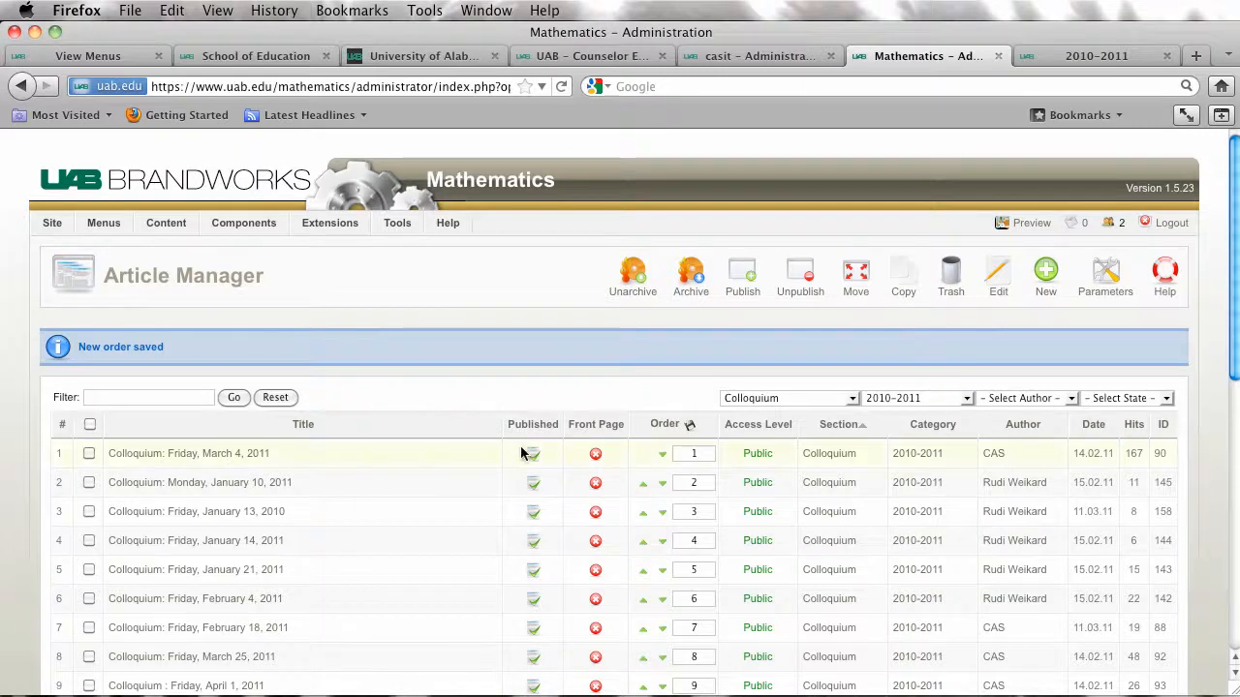
# Save the article order and review the remaining entries numbered up to 25
pyautogui.click(693, 453)
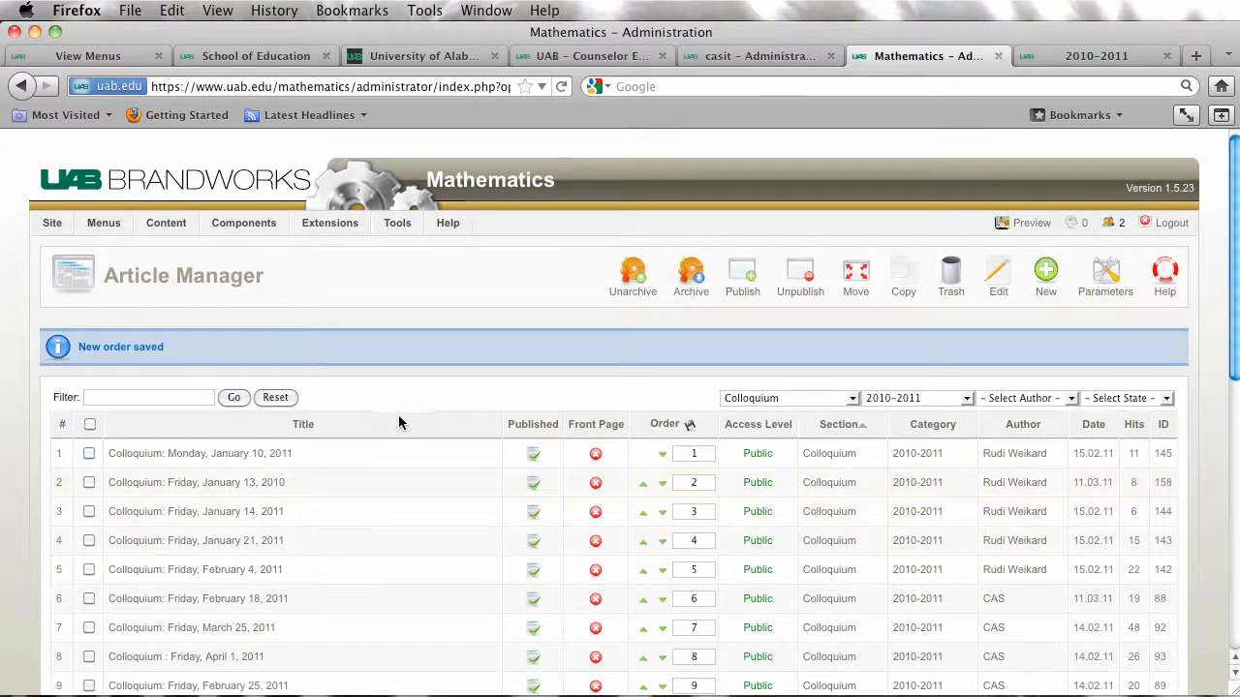
pyautogui.moveTo(281, 570)
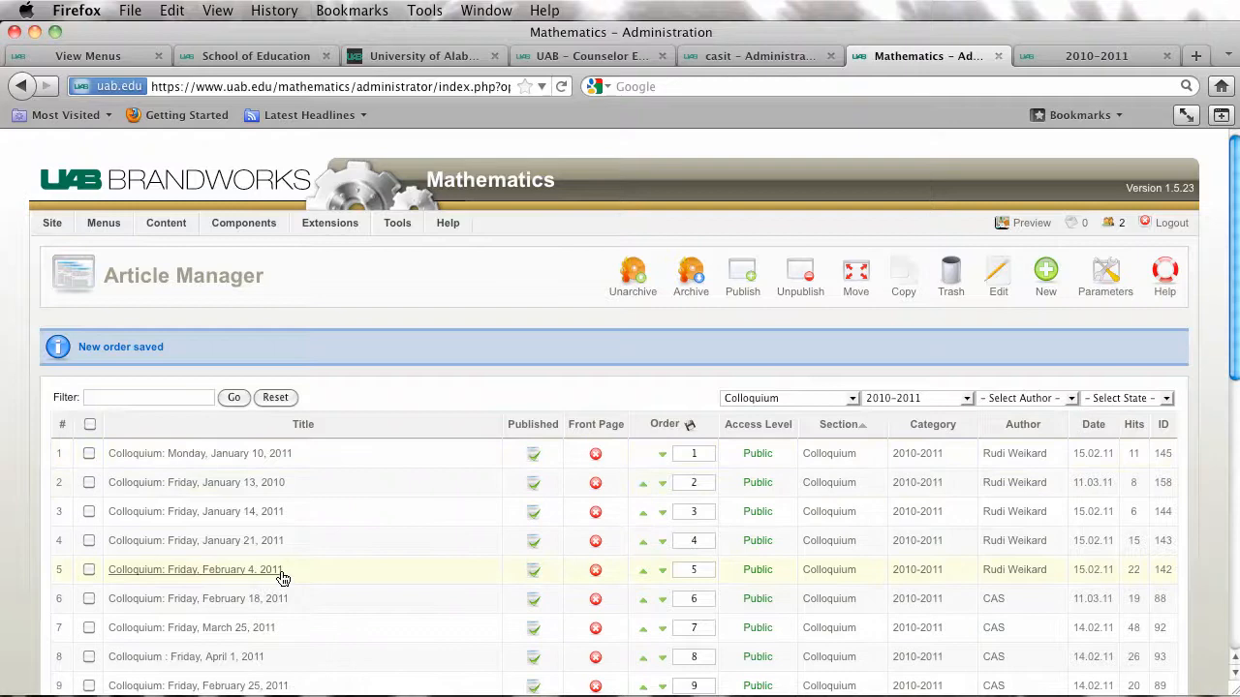
pyautogui.moveTo(267, 627)
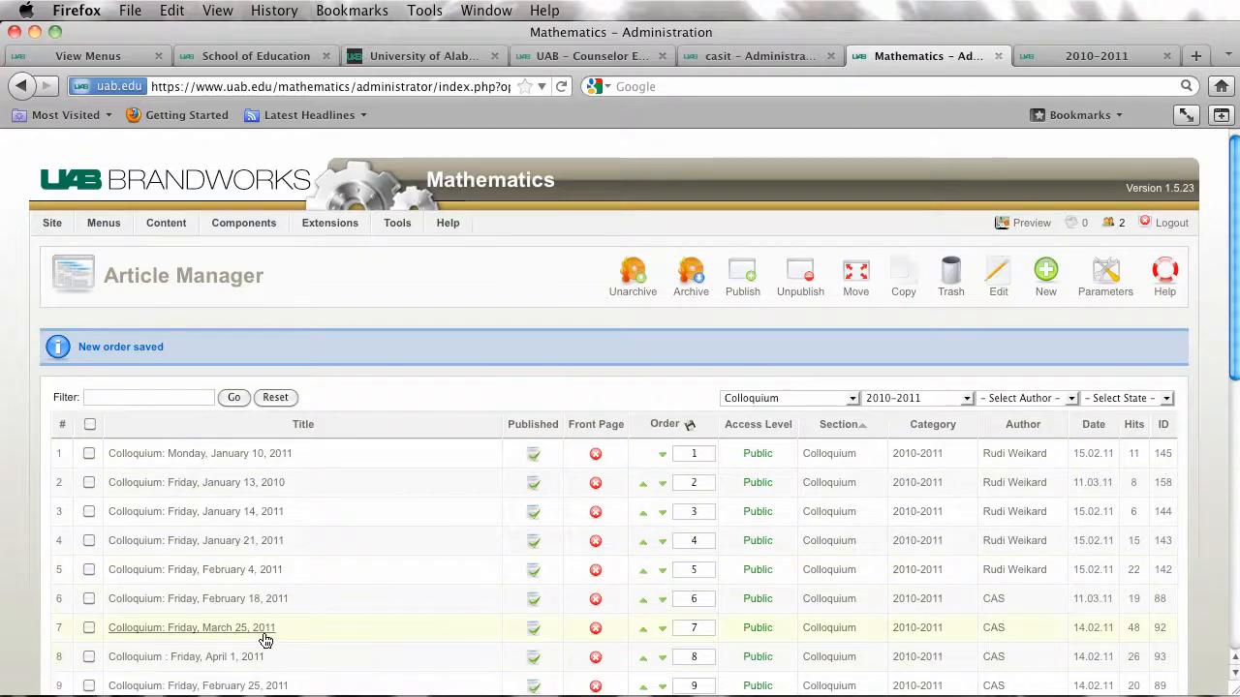
pyautogui.moveTo(532, 628)
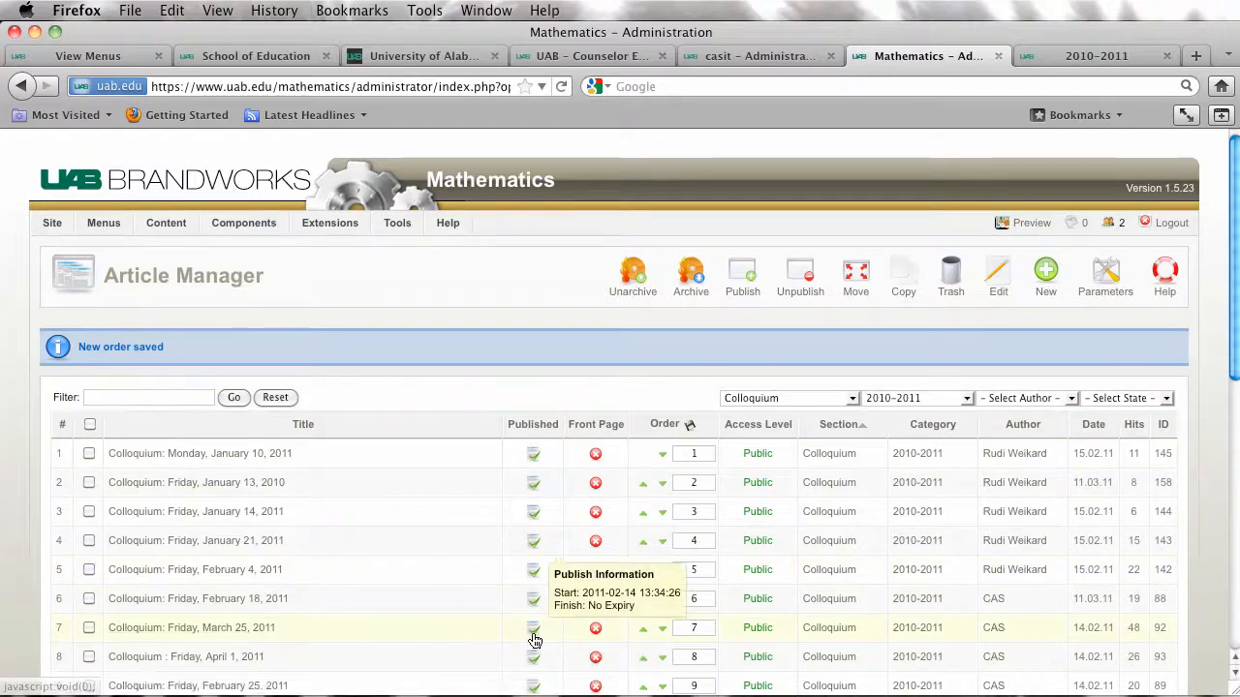
pyautogui.scroll(-3)
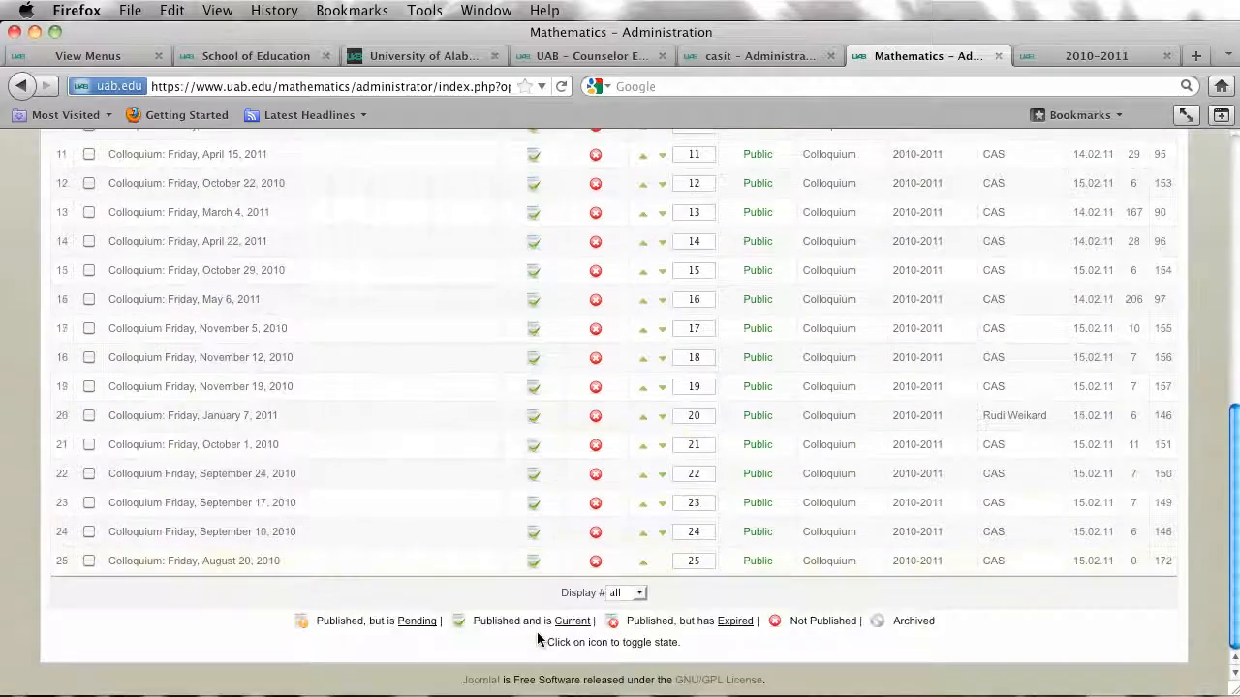